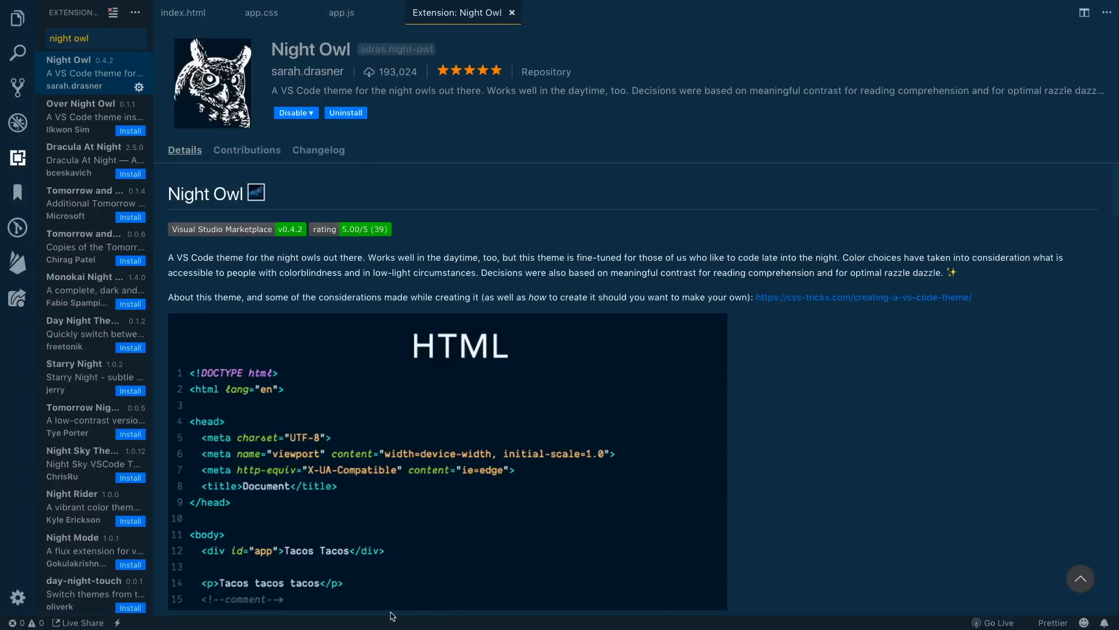
mouse_move(85, 491)
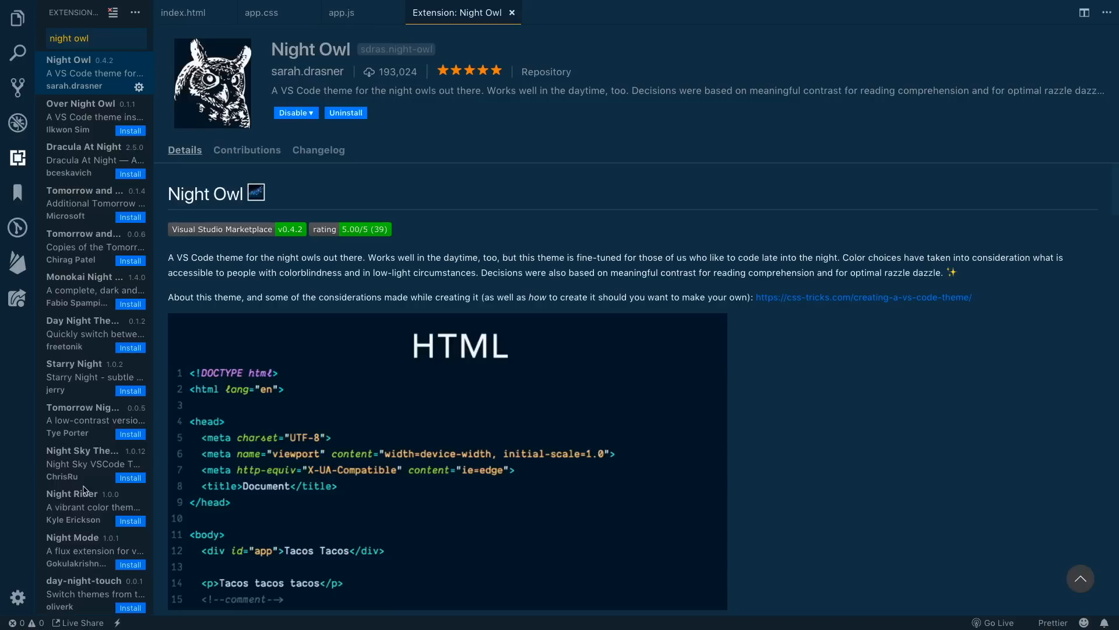
mouse_move(416, 224)
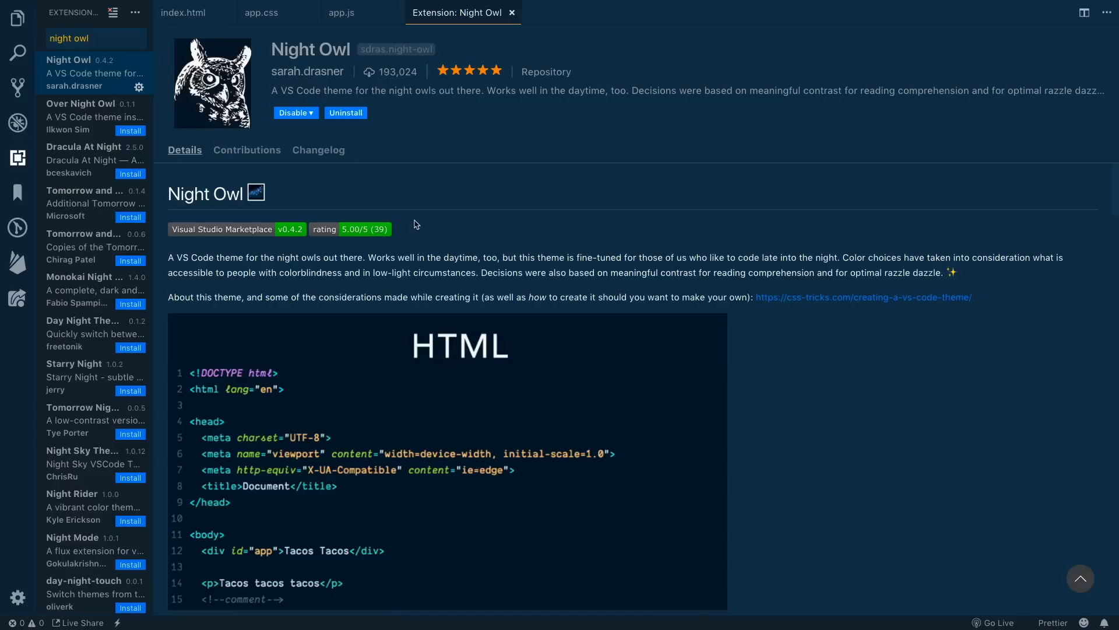
mouse_move(439, 221)
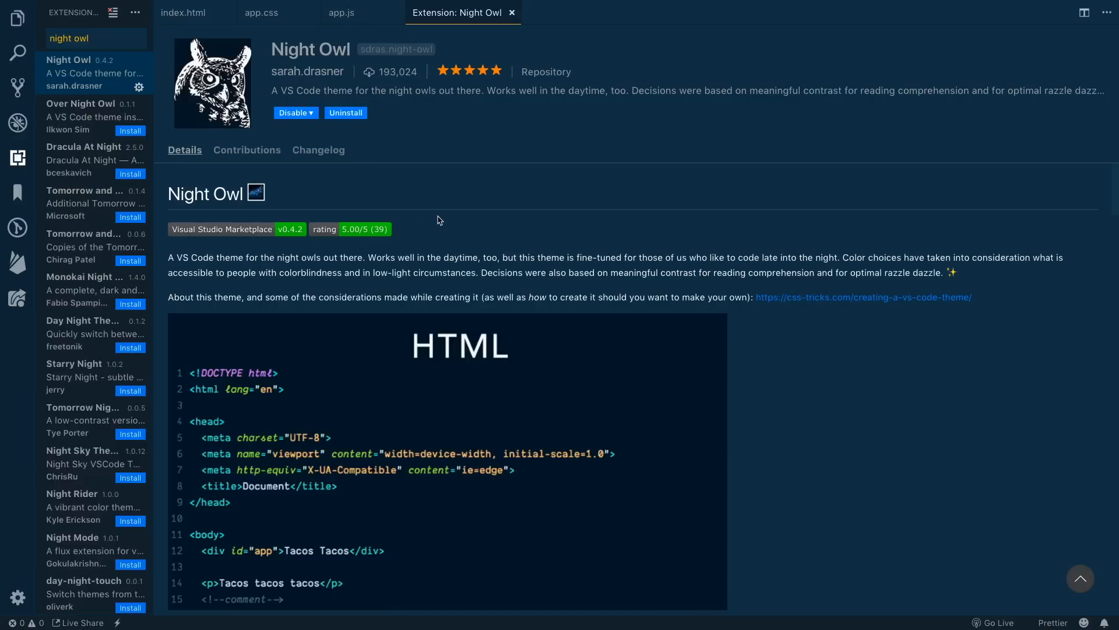
mouse_move(446, 217)
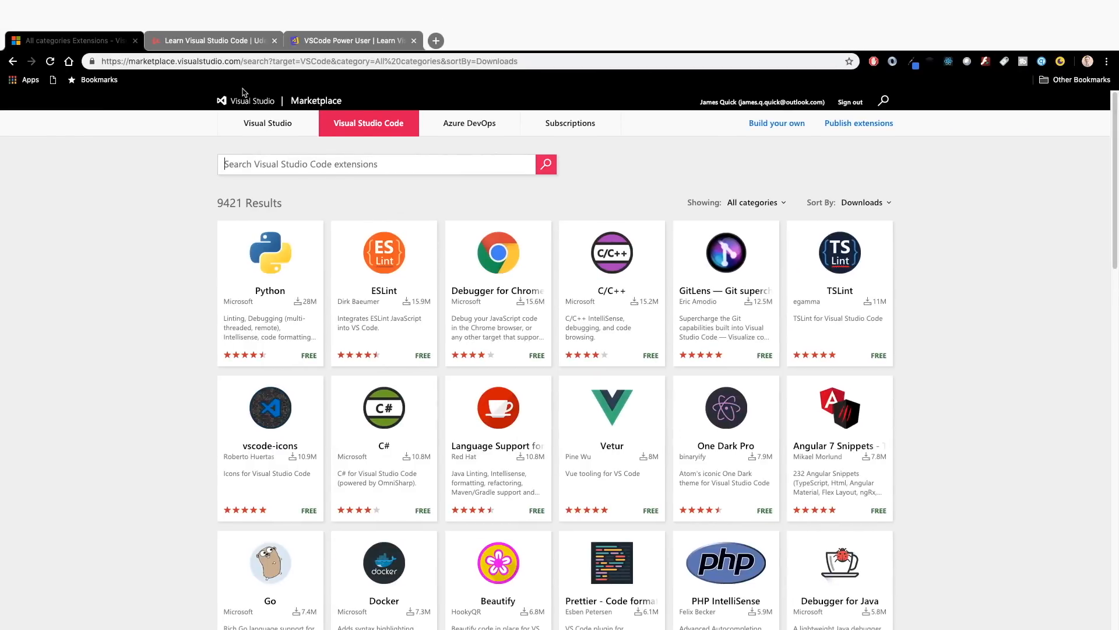
mouse_move(200, 98)
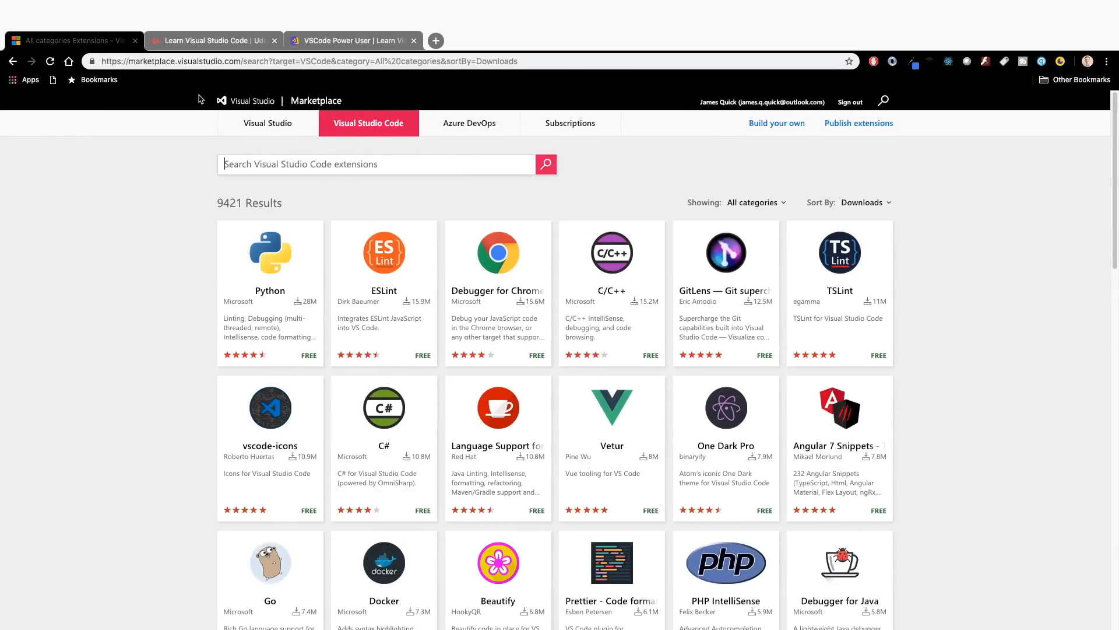
mouse_move(211, 98)
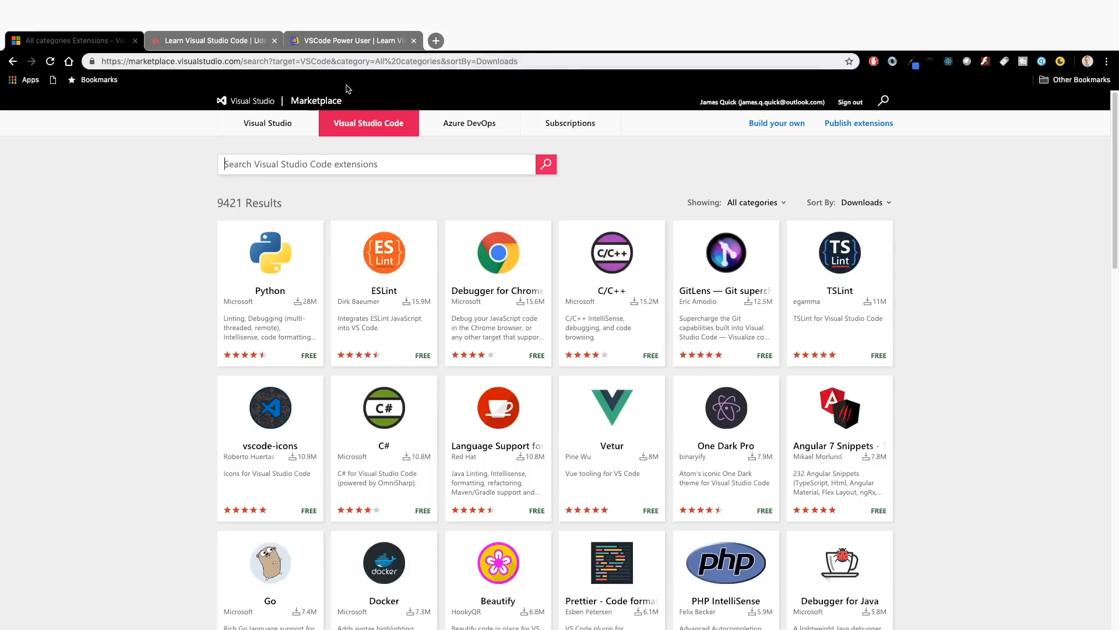
mouse_move(374, 127)
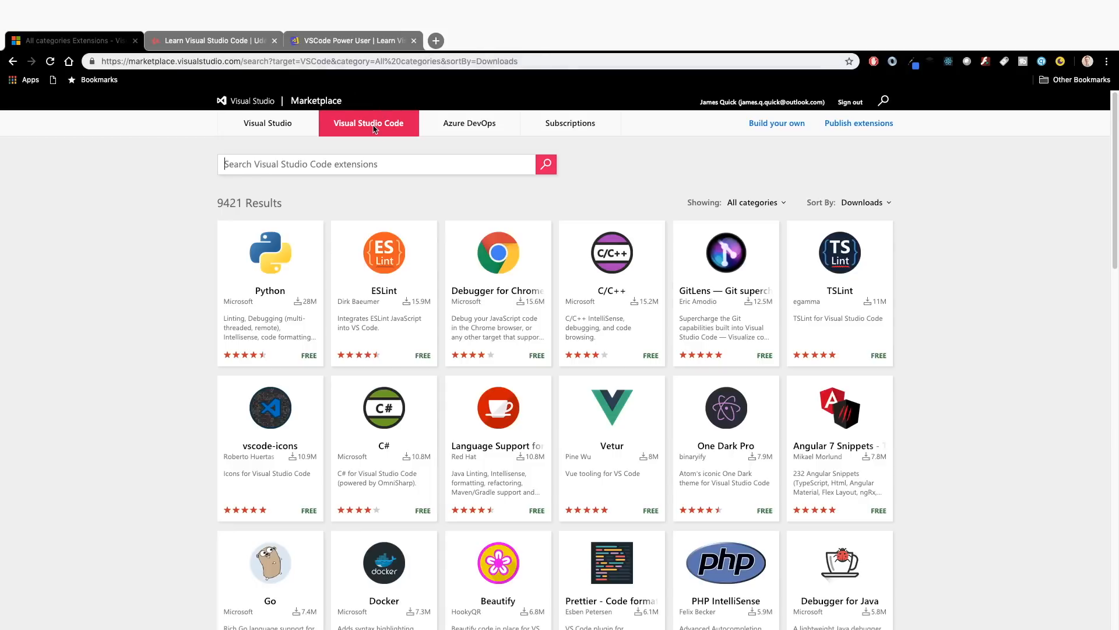
Step: Search the Visual Studio Code Marketplace for 'night owl'
type("n")
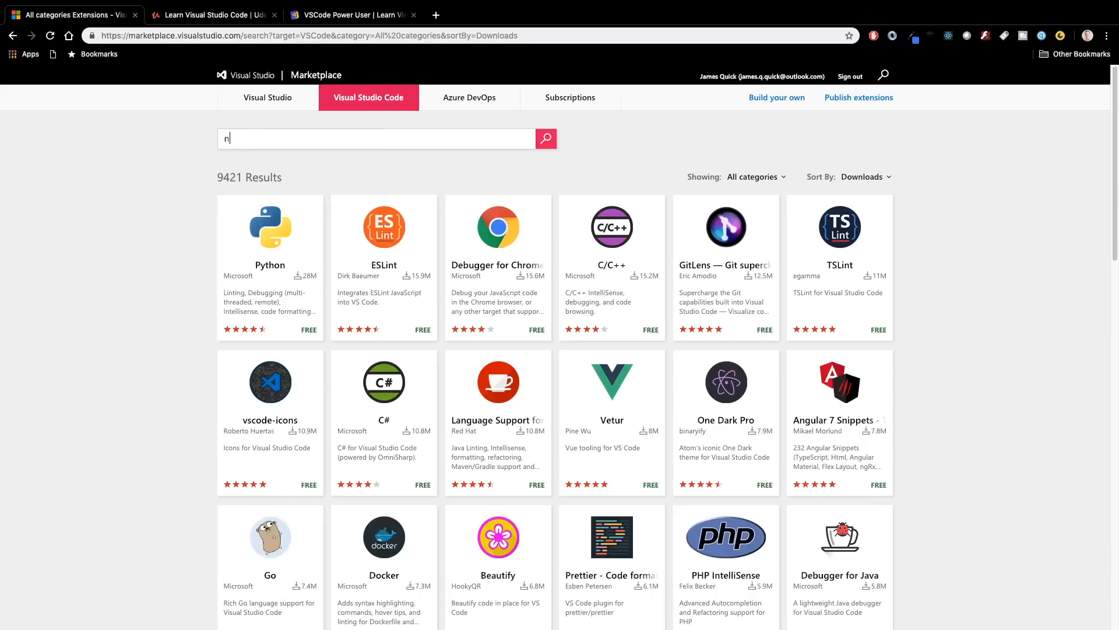
type("night owl")
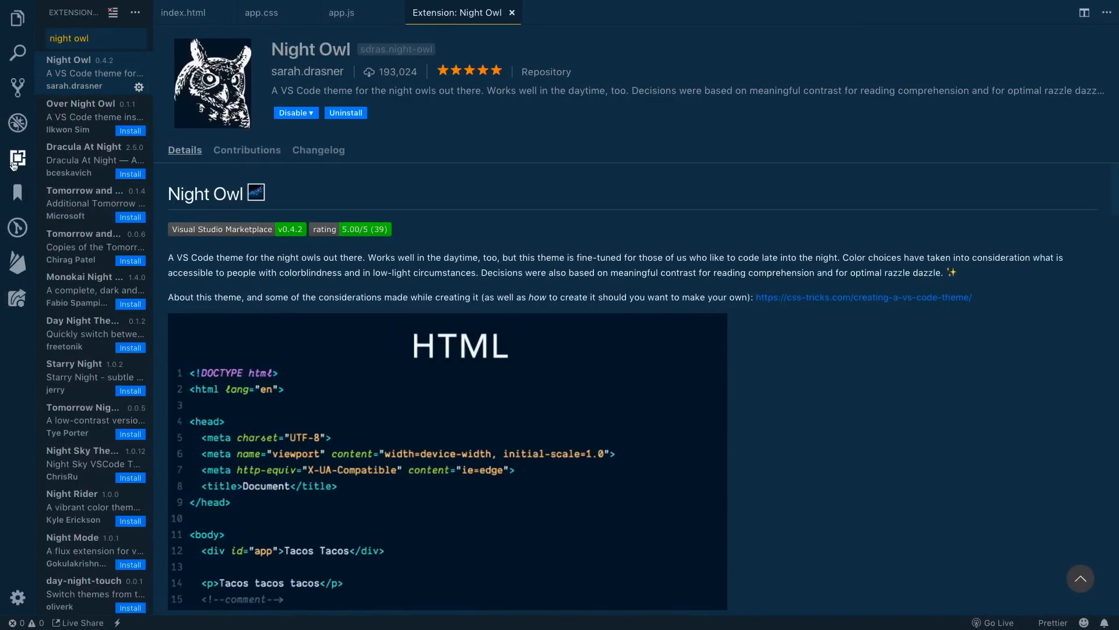
mouse_move(18, 158)
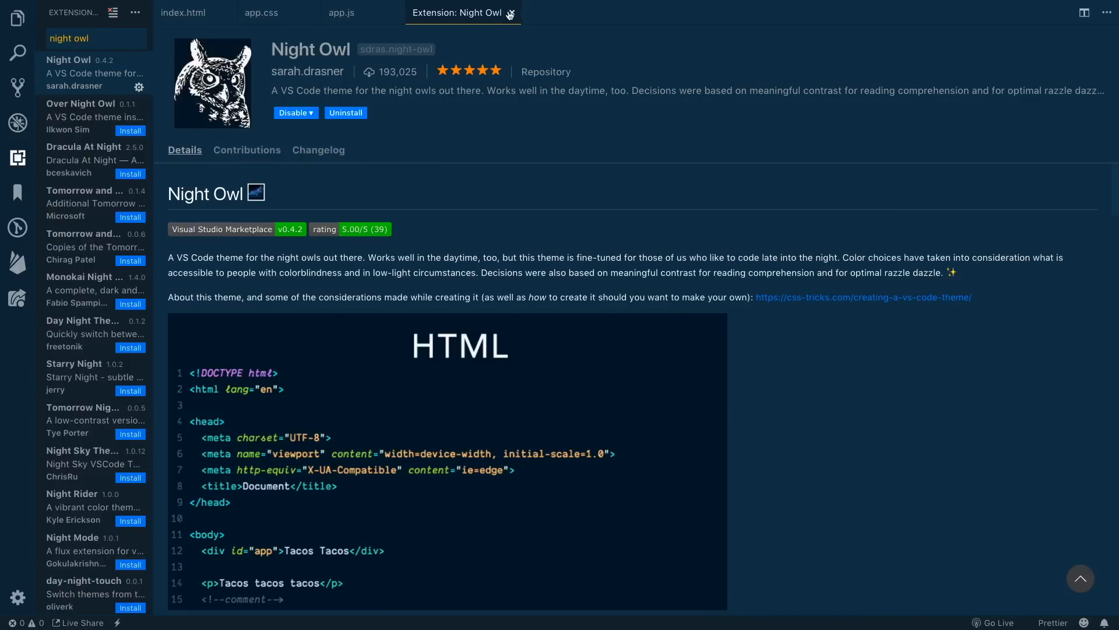
mouse_move(512, 13)
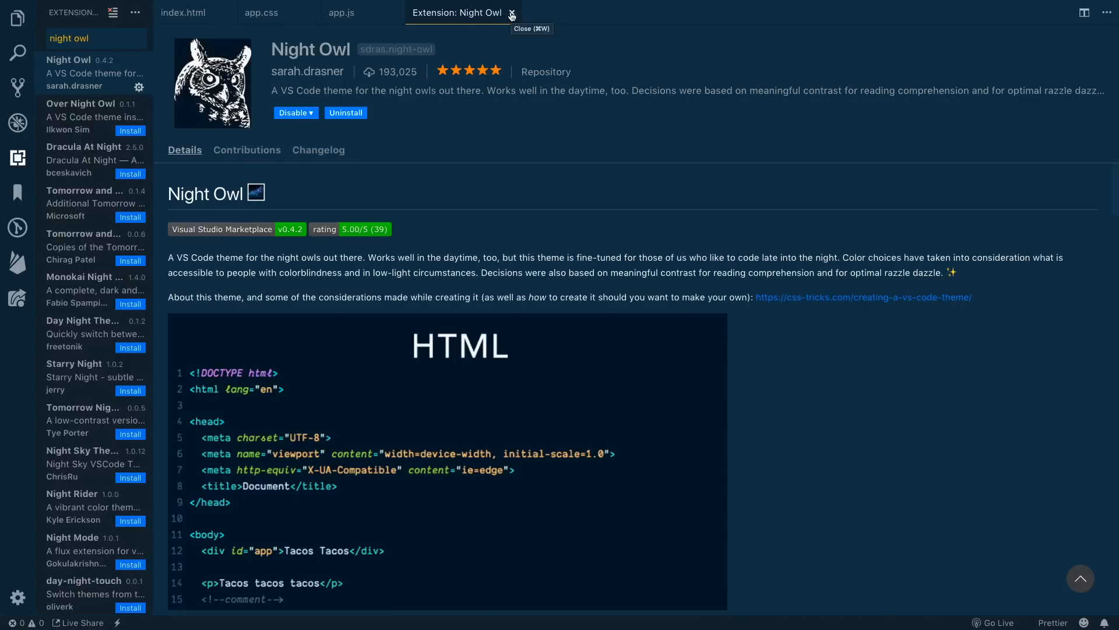
Step: Close the 'Extension: Night Owl' details tab
left_click(512, 13)
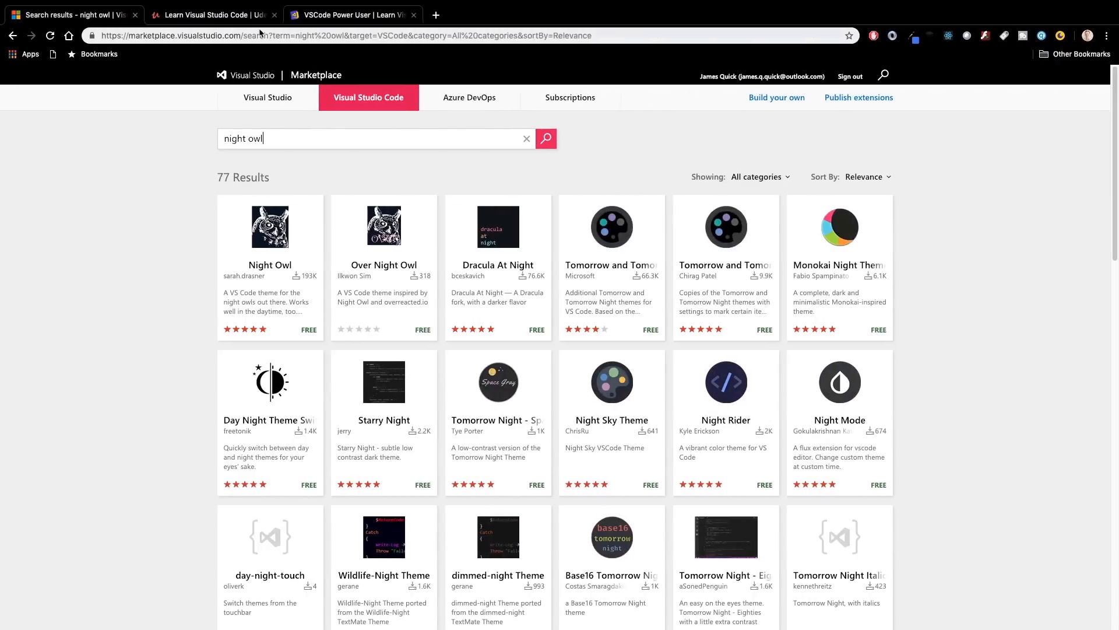
Step: Review the 77 'night owl' Marketplace results and return to VS Code
left_click(207, 14)
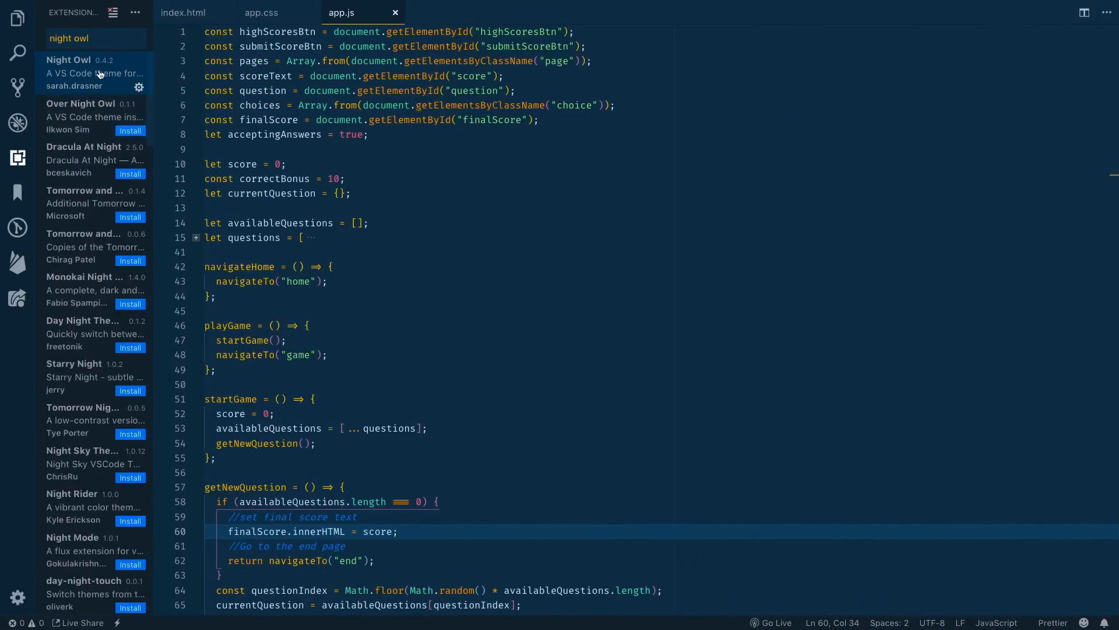
Step: Reopen the Night Owl extension page and scroll through its description and preview image
left_click(76, 73)
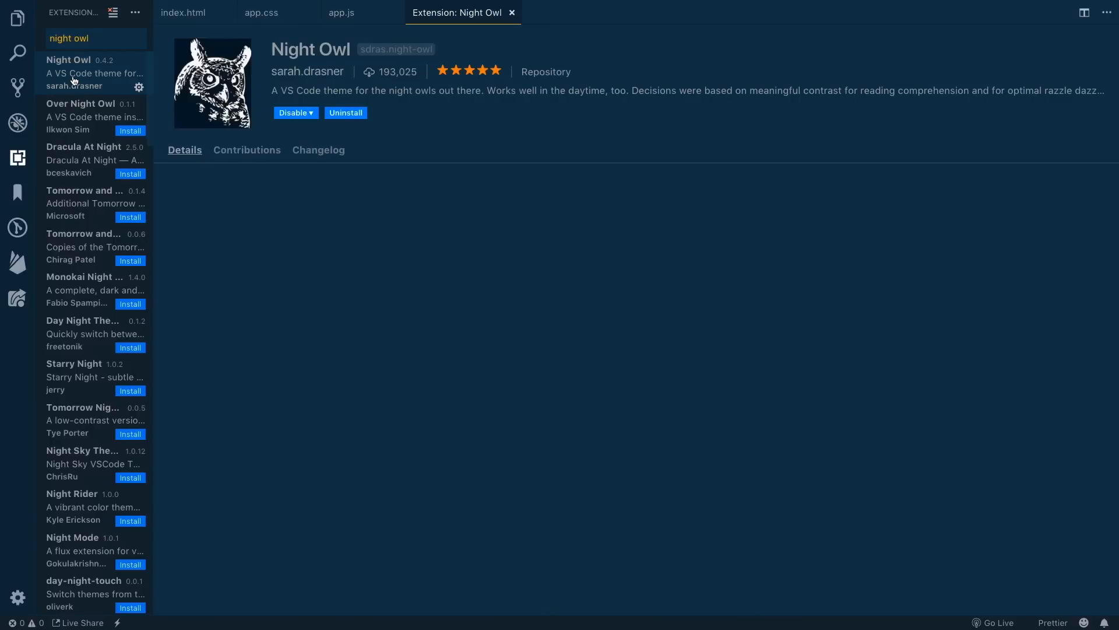
left_click(185, 150)
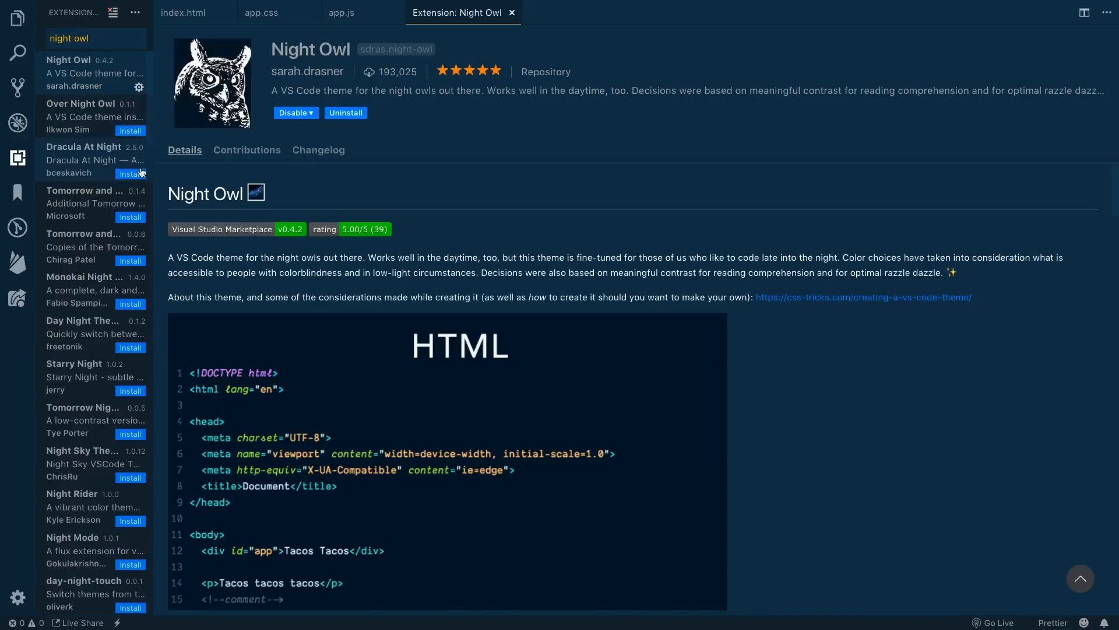
mouse_move(423, 323)
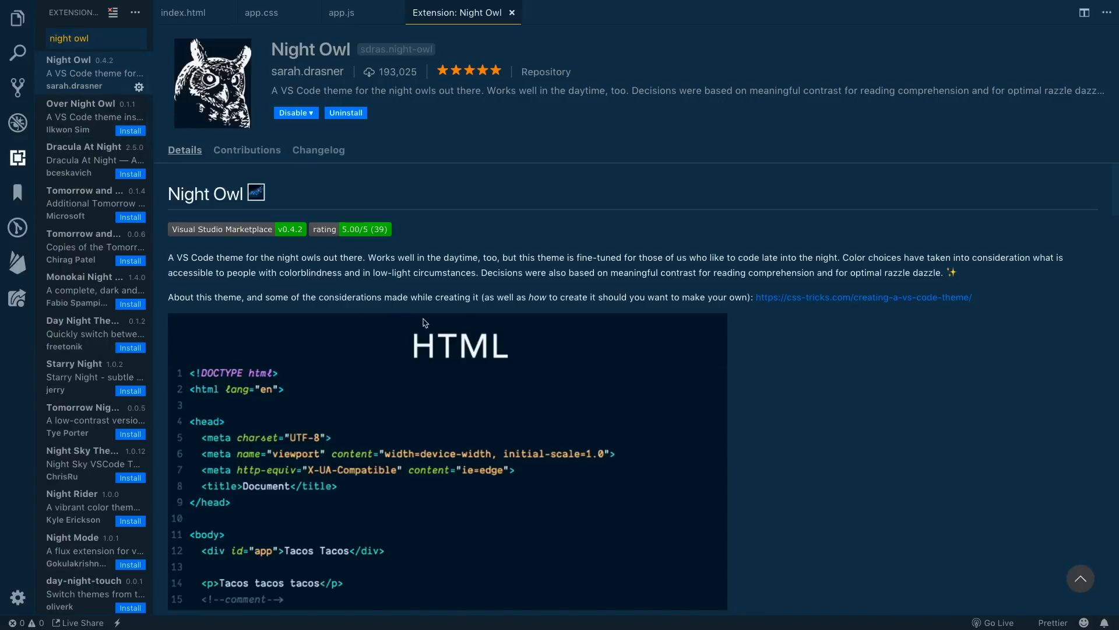
mouse_move(465, 318)
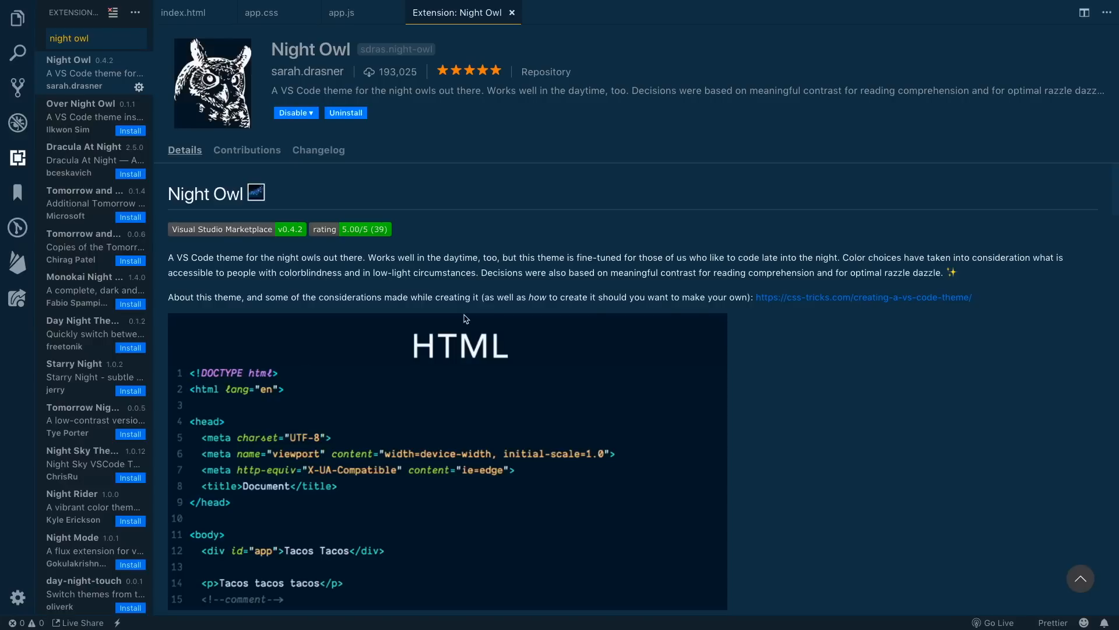
scroll("down", 3)
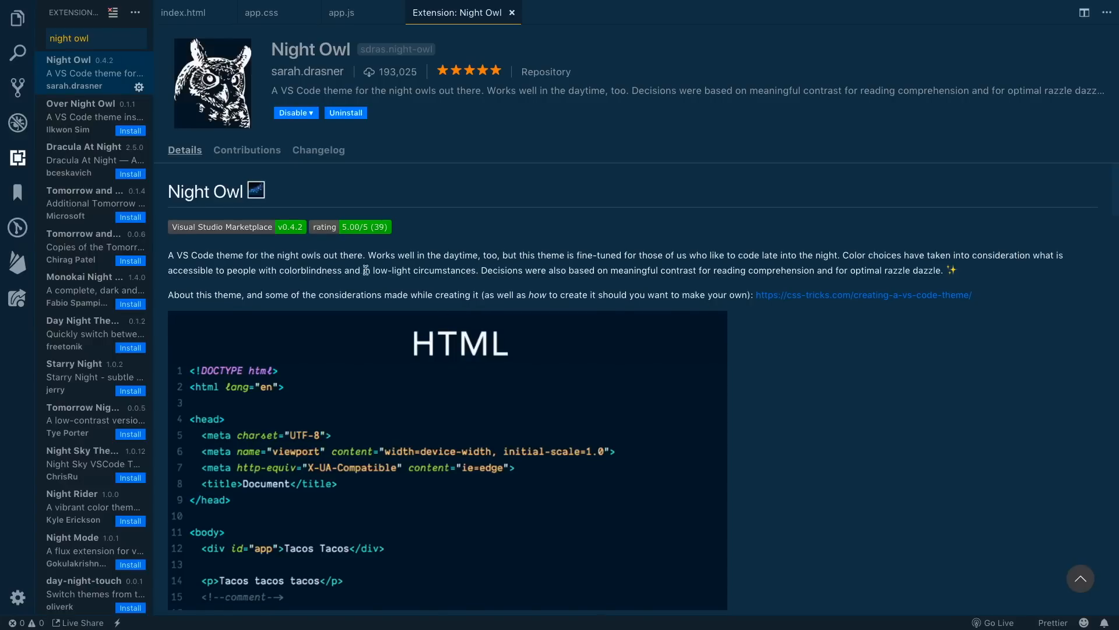
mouse_move(554, 323)
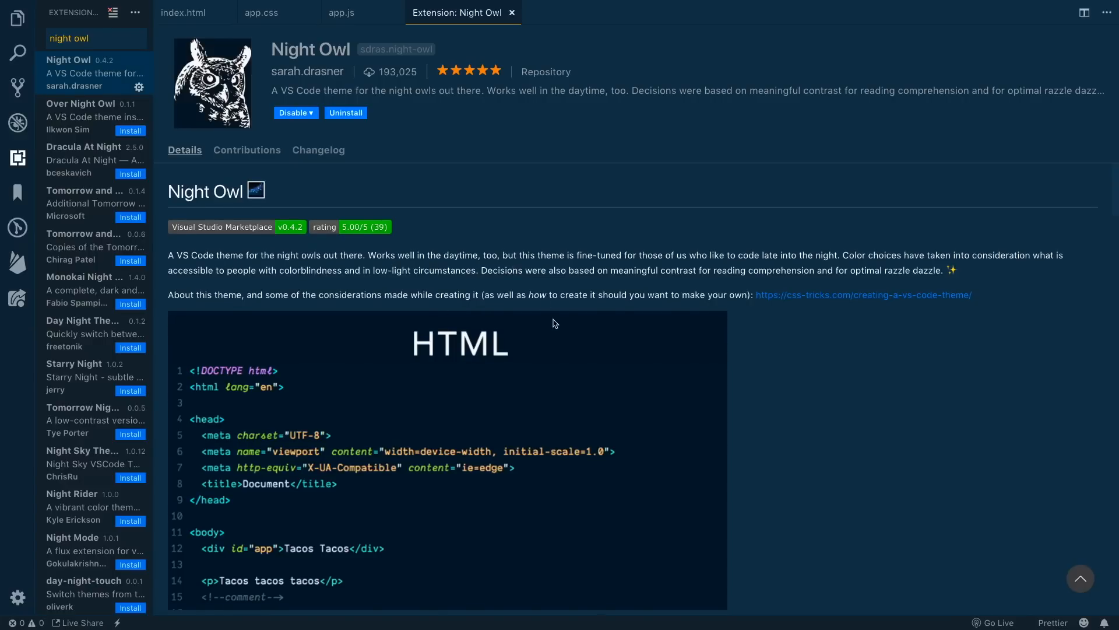
mouse_move(115, 260)
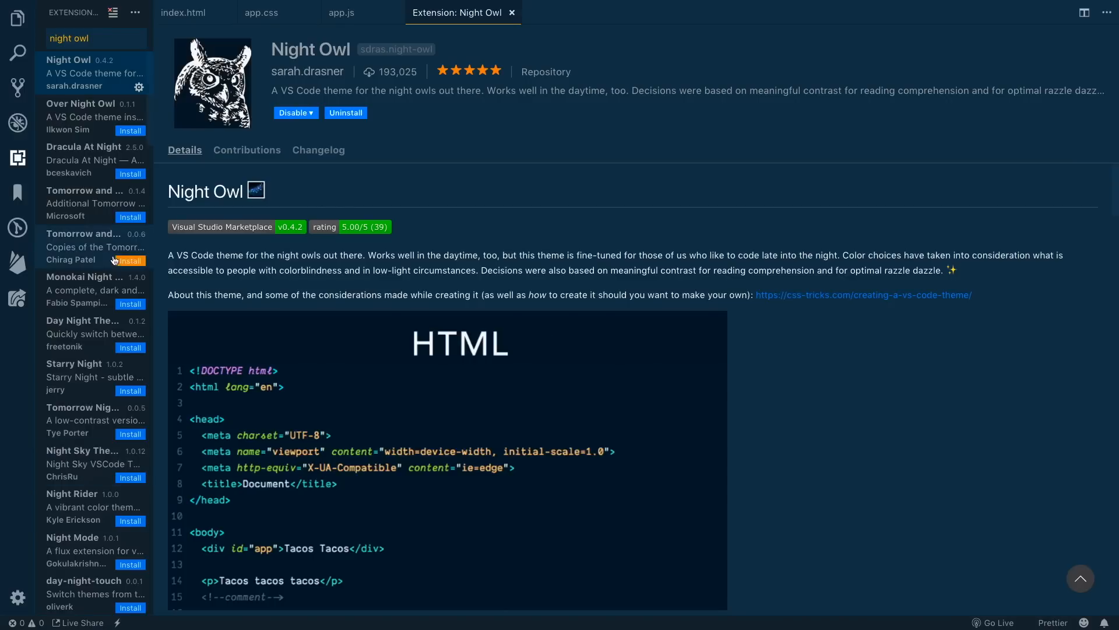
mouse_move(139, 88)
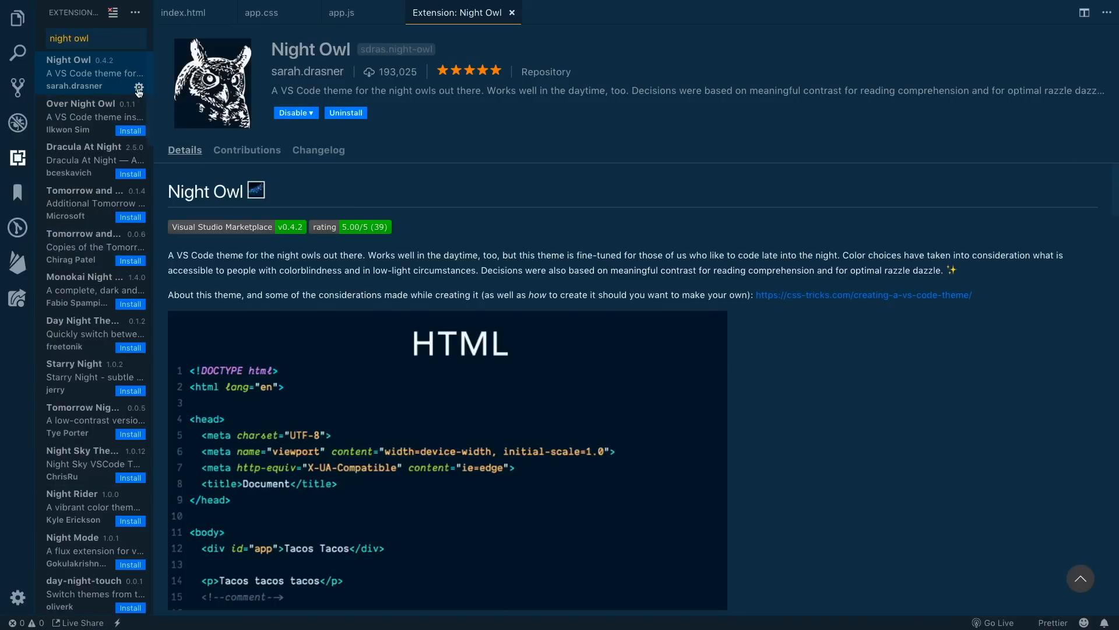
mouse_move(138, 91)
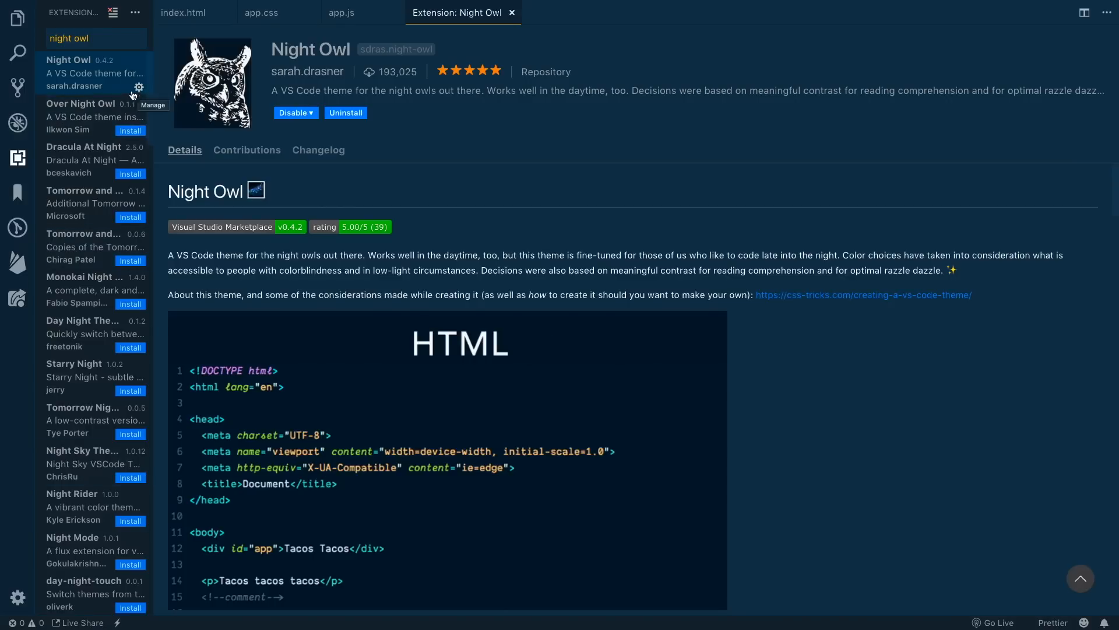
mouse_move(133, 134)
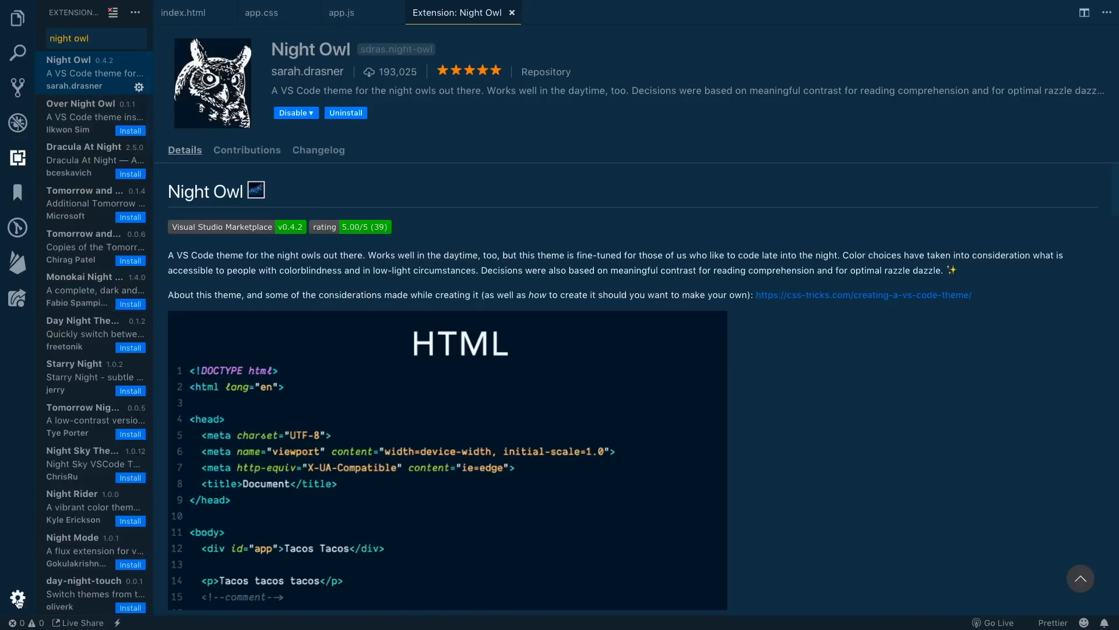
mouse_move(17, 599)
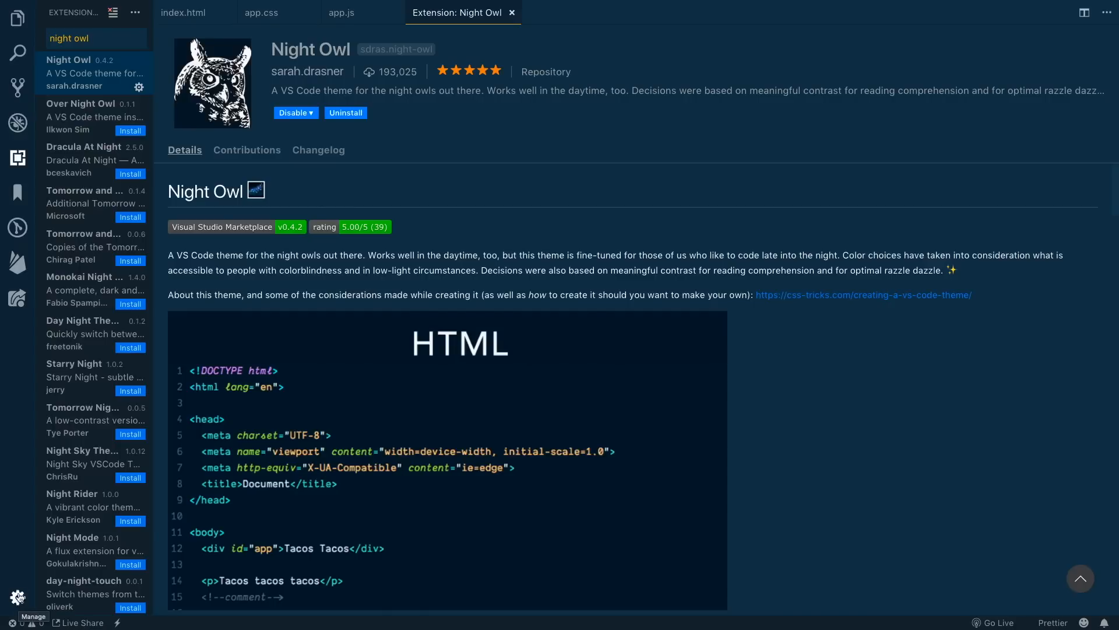
Step: Apply the Night Owl colour theme from Manage > Color Theme
left_click(17, 597)
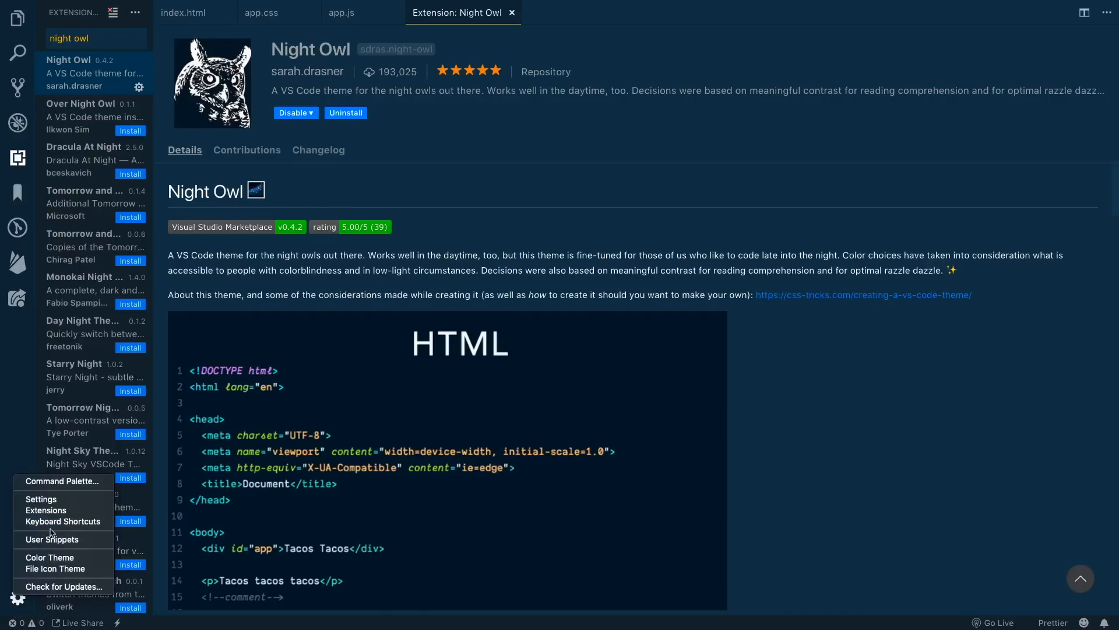
left_click(50, 558)
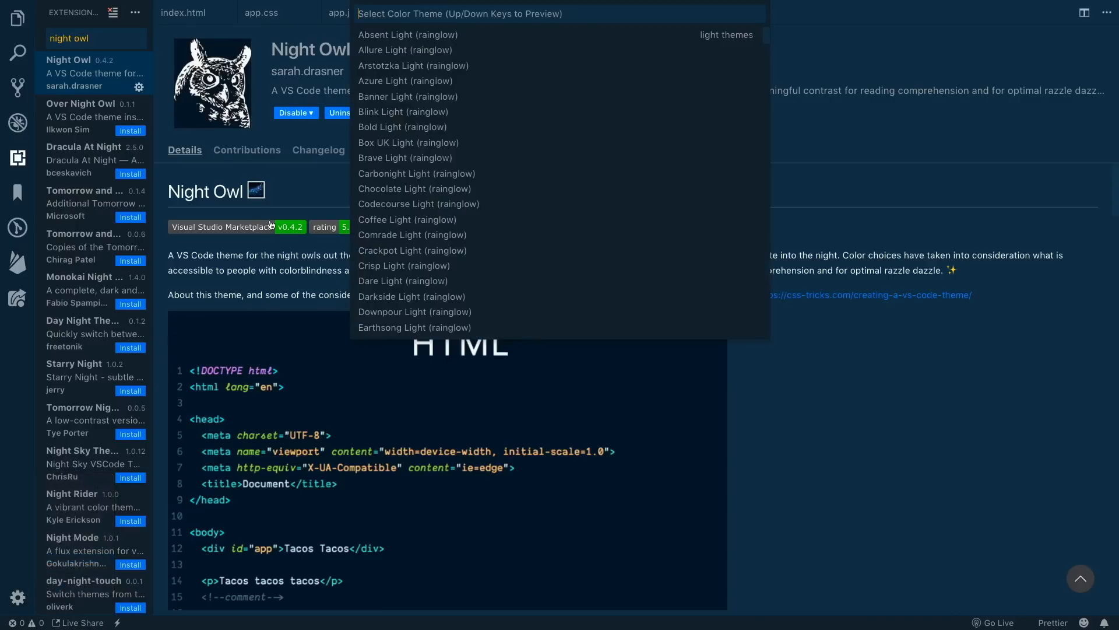
type("n")
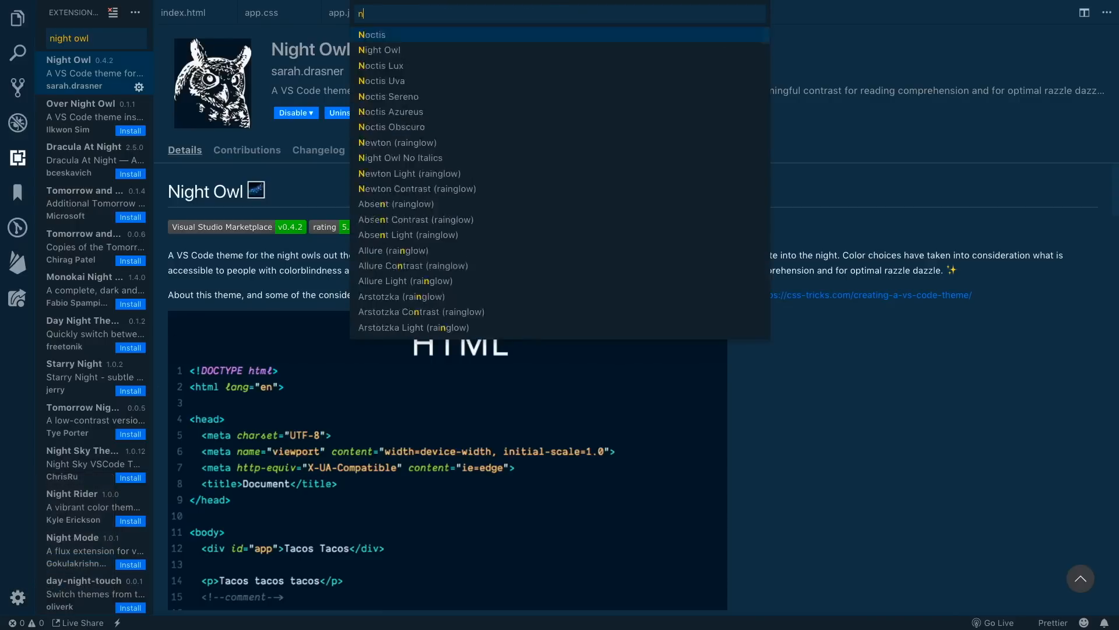
type("ight ow")
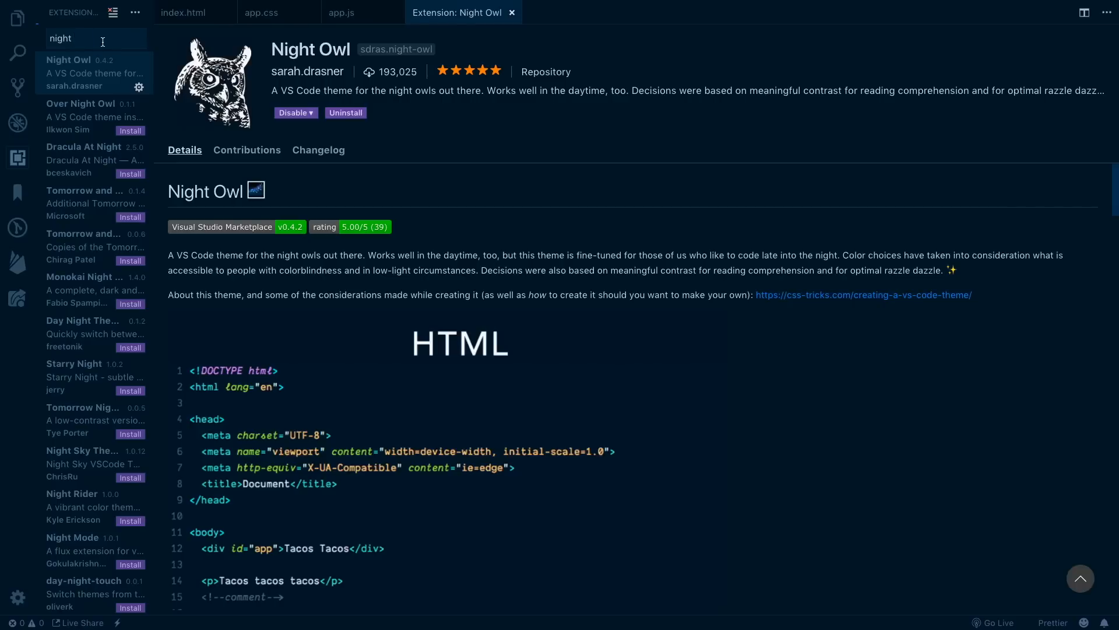
Step: Open the Winter is Coming Theme details page and filter the theme picker to 'winter'
left_click(96, 39)
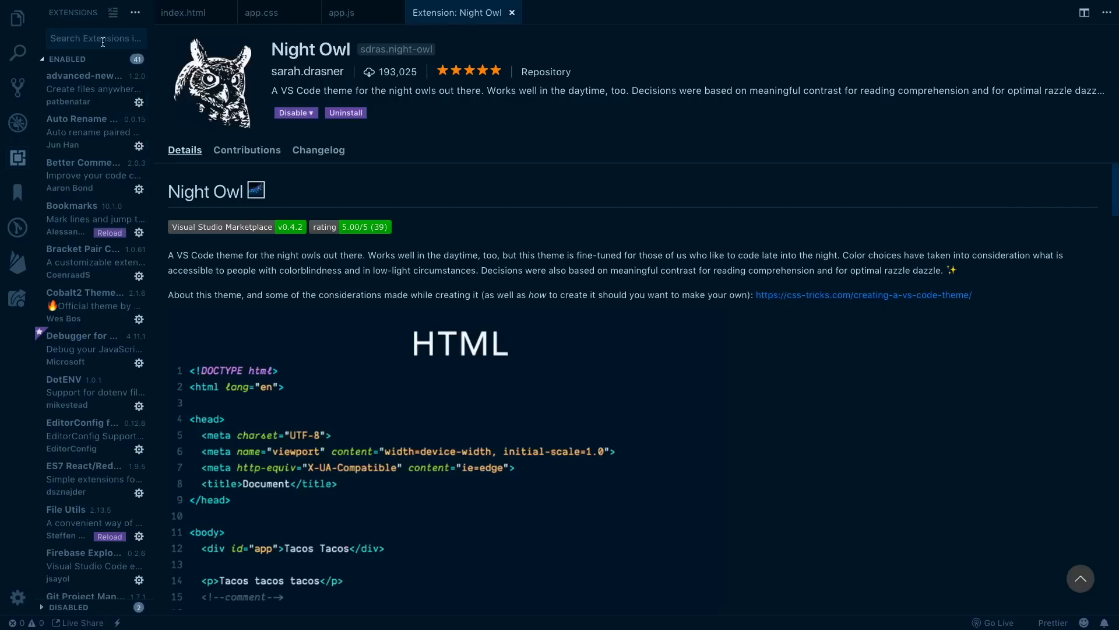
type("winter is coming")
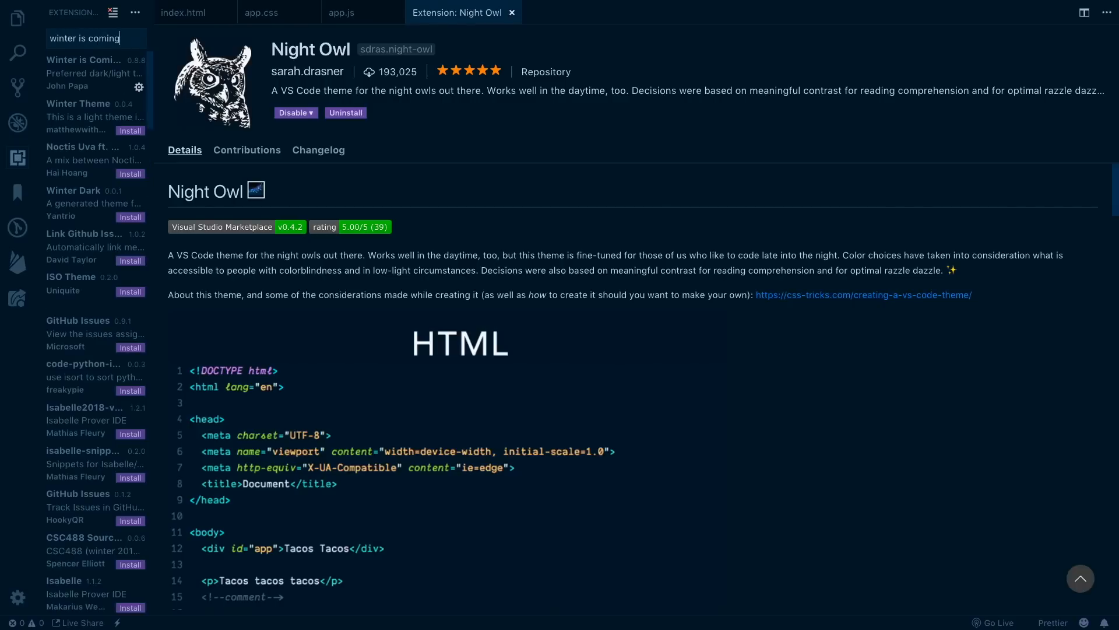
left_click(83, 72)
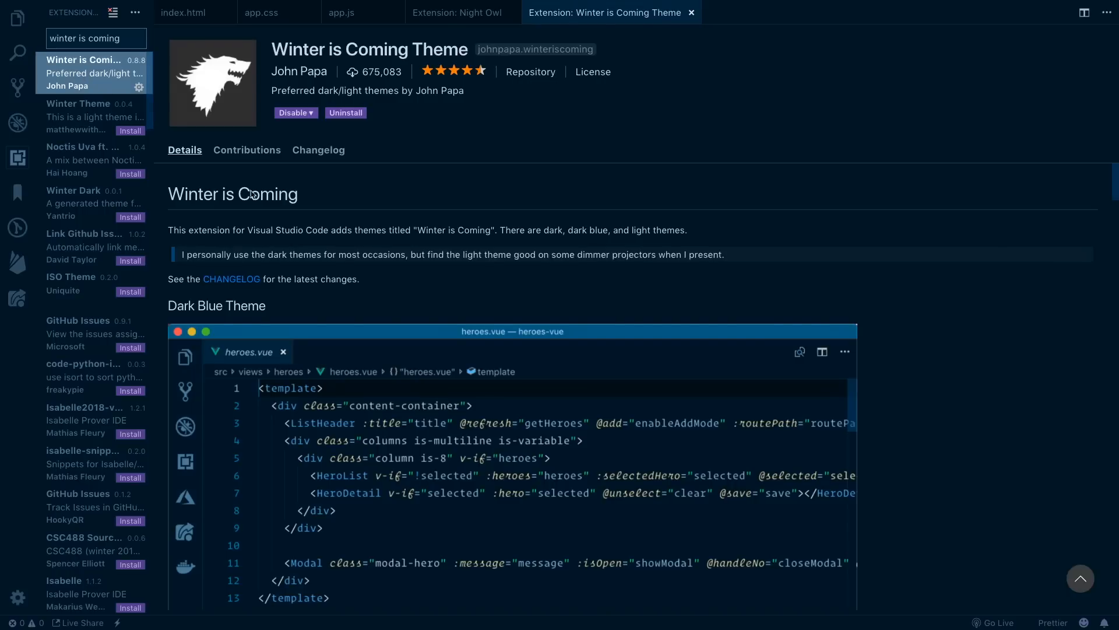
mouse_move(26, 582)
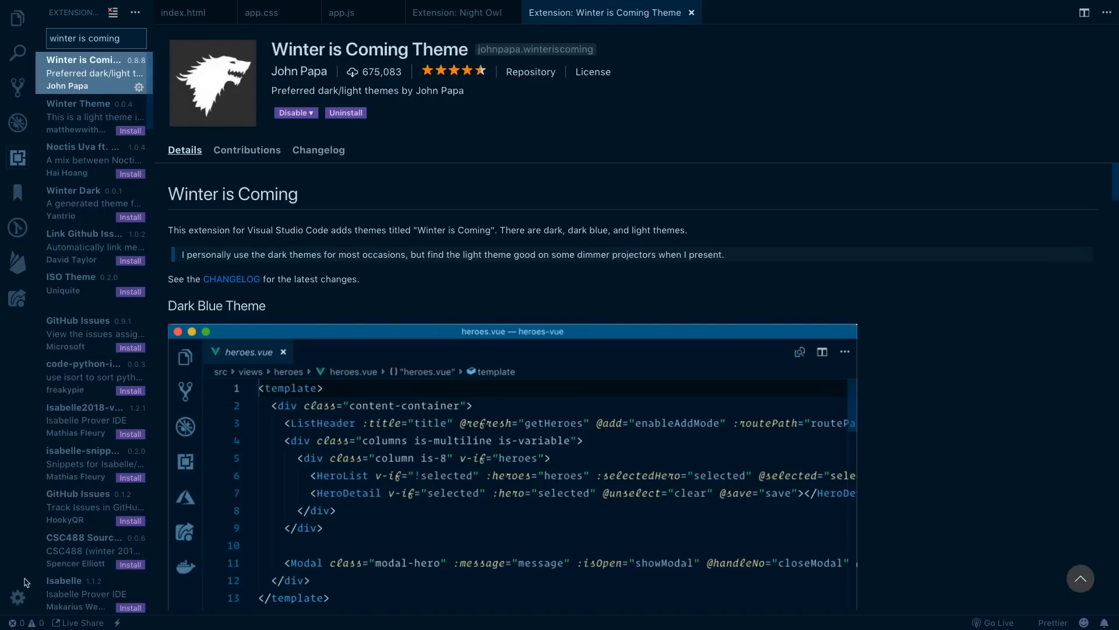
left_click(17, 597)
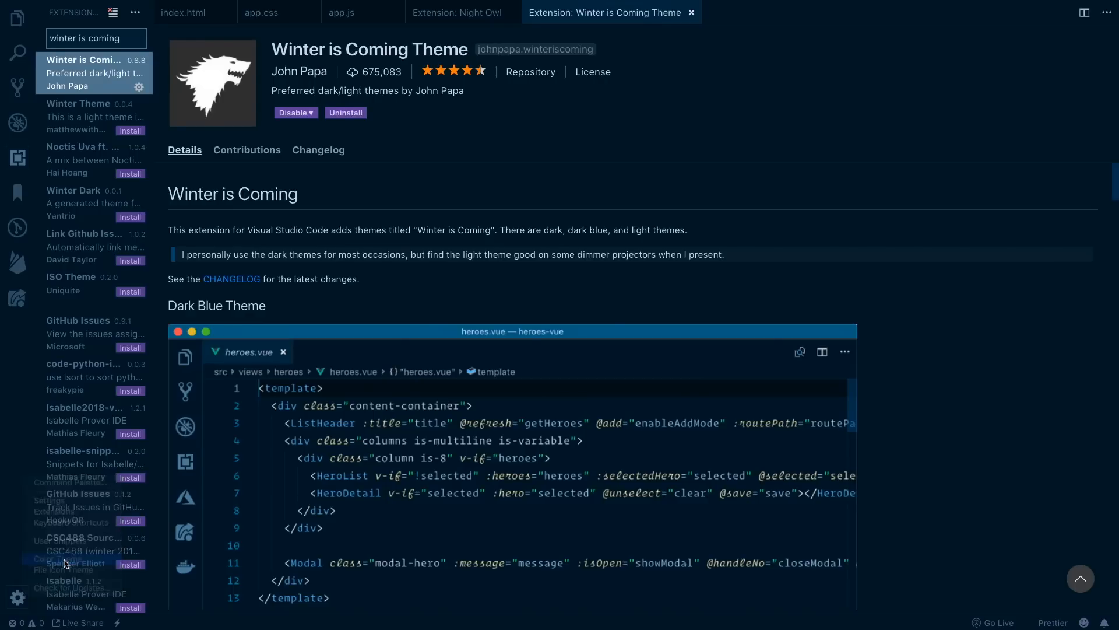
type("winter")
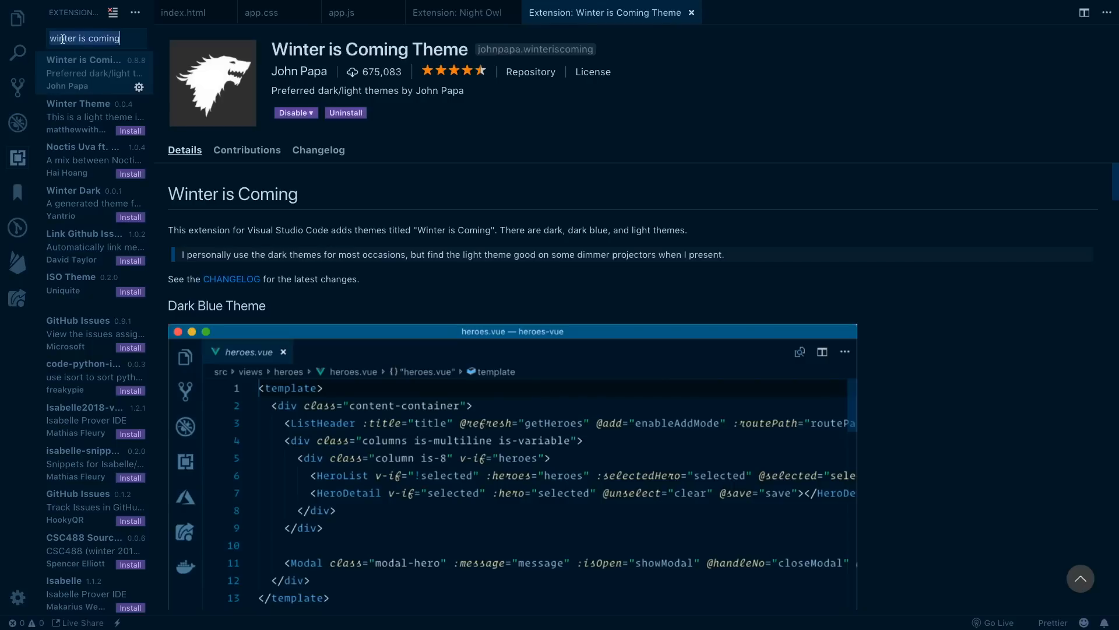
Step: Search extensions for 'shades of purple' and open the Shades of Purple details page
type("shades of purple")
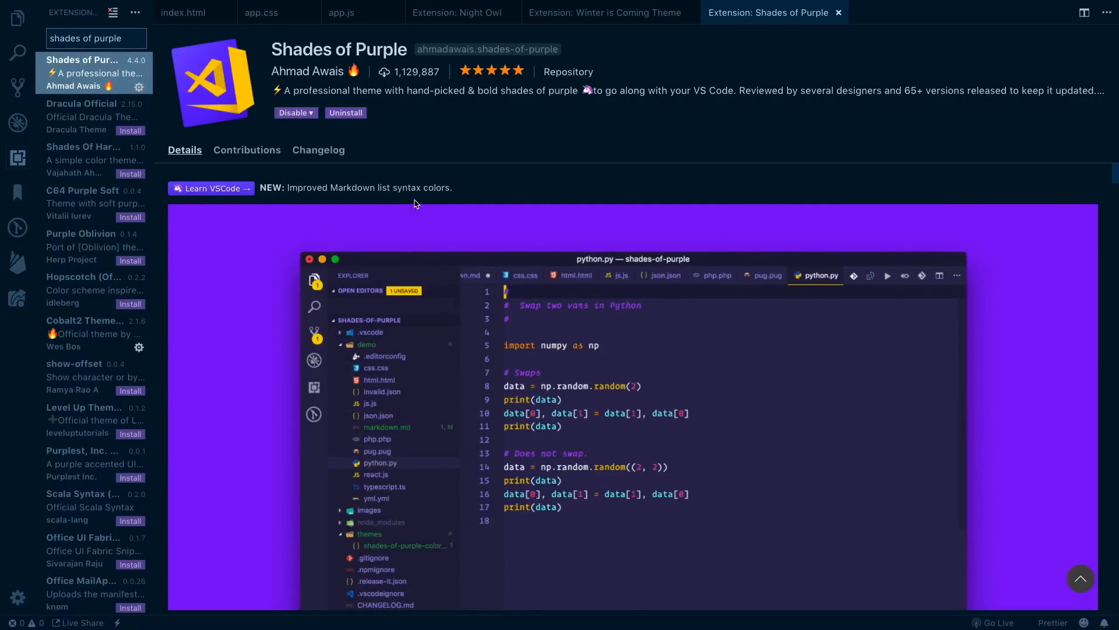
left_click(525, 274)
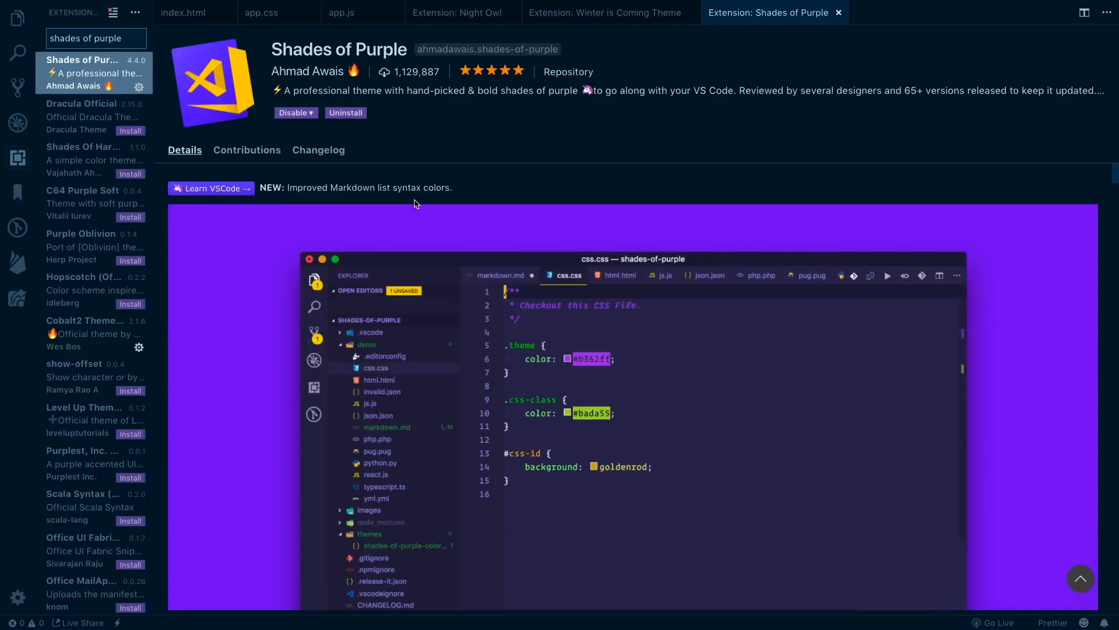
left_click(660, 276)
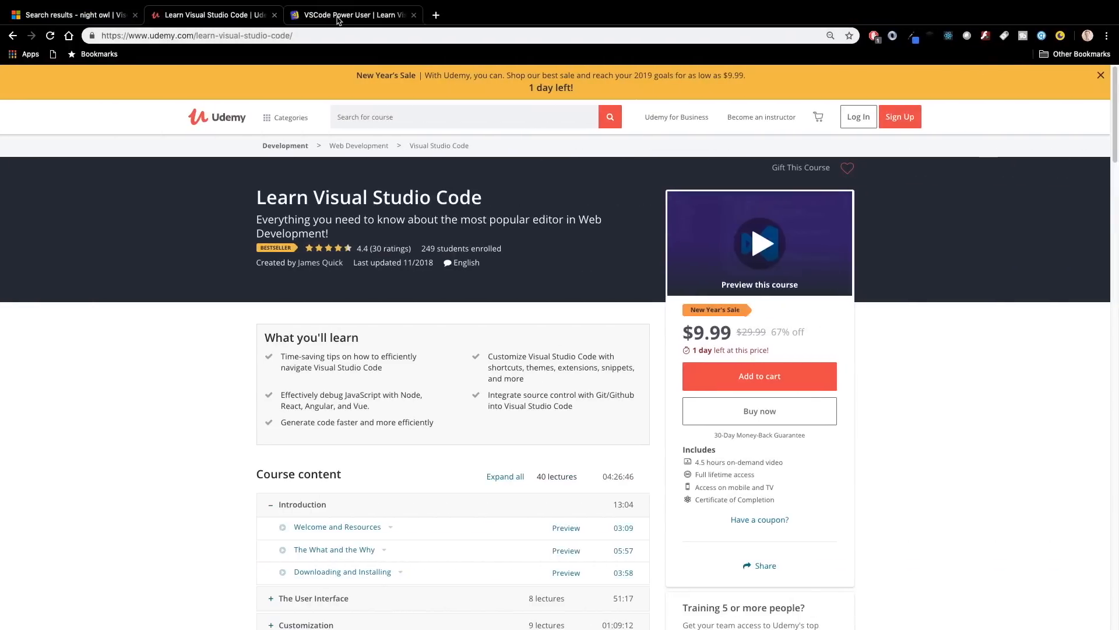
Step: Scroll the VSCode Power User site down to the 'Who's behind this?' author section
left_click(349, 15)
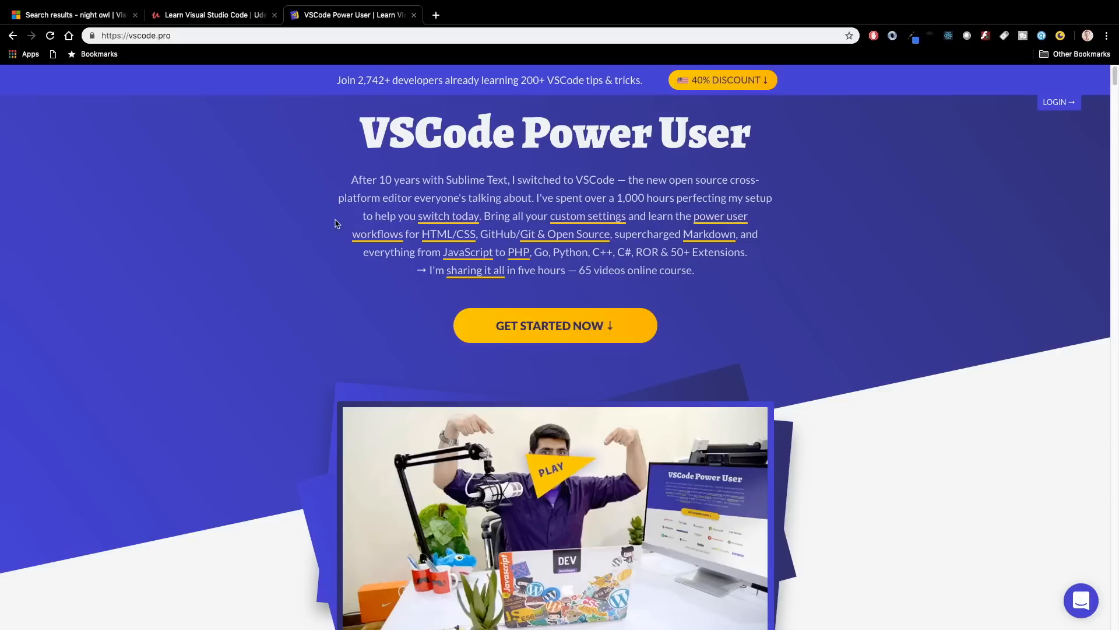
scroll("down", 3)
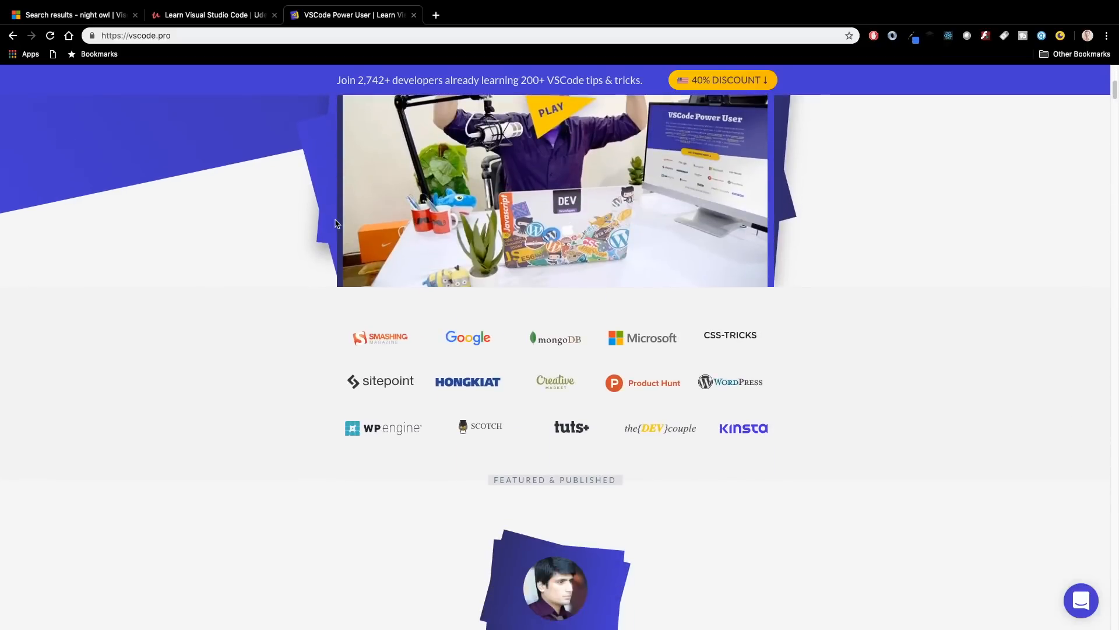
scroll("down", 3)
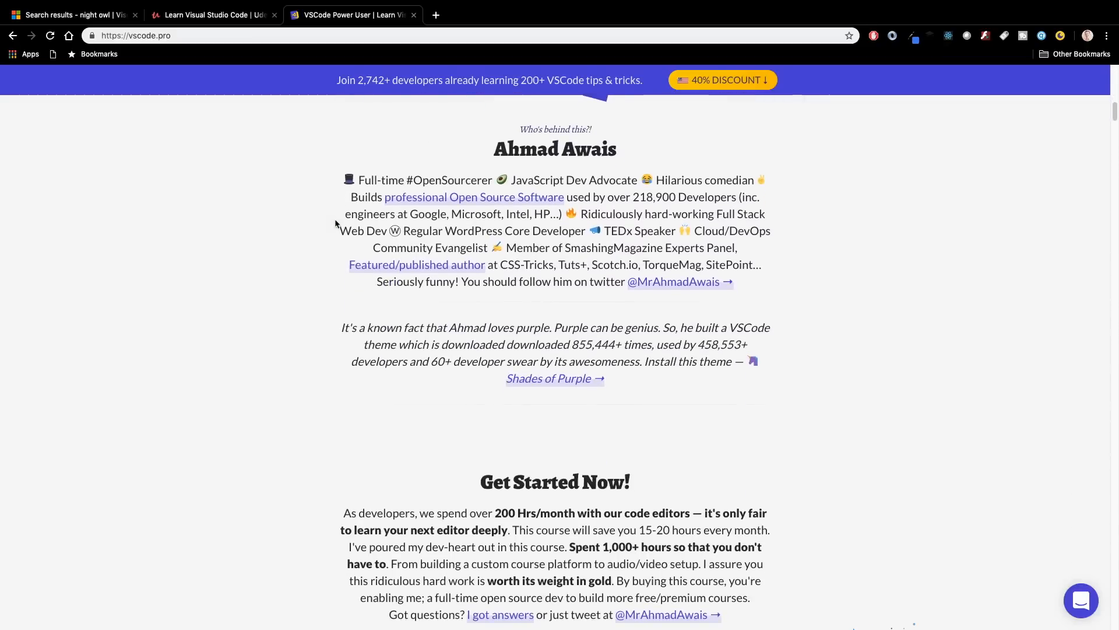
scroll("down", 3)
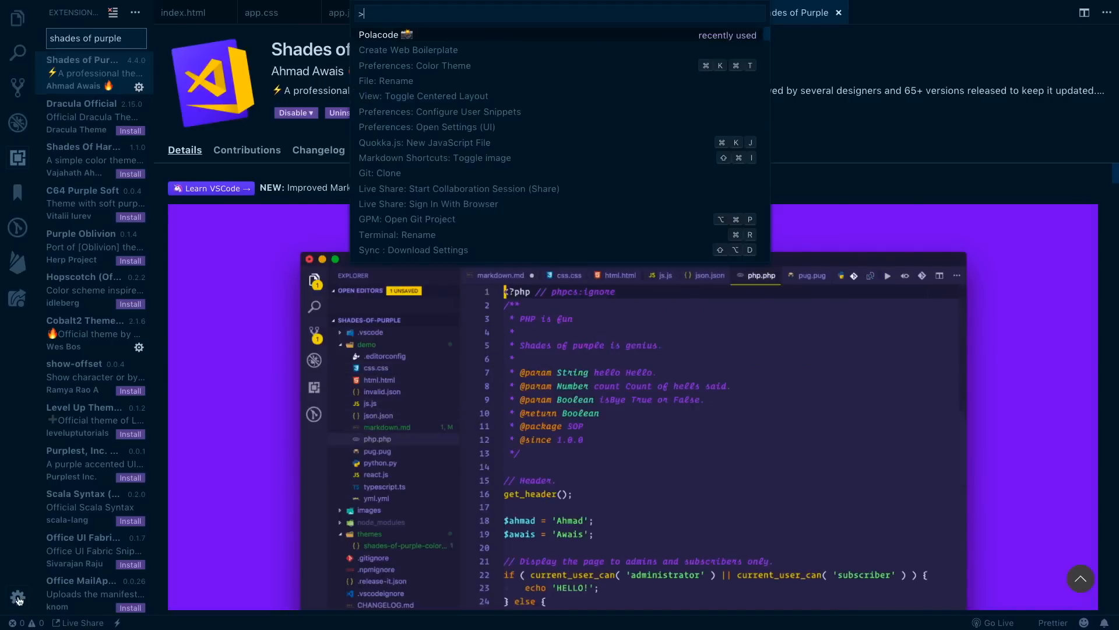
Step: Apply the Shades of Purple theme, then view index.html and app.js
type("them")
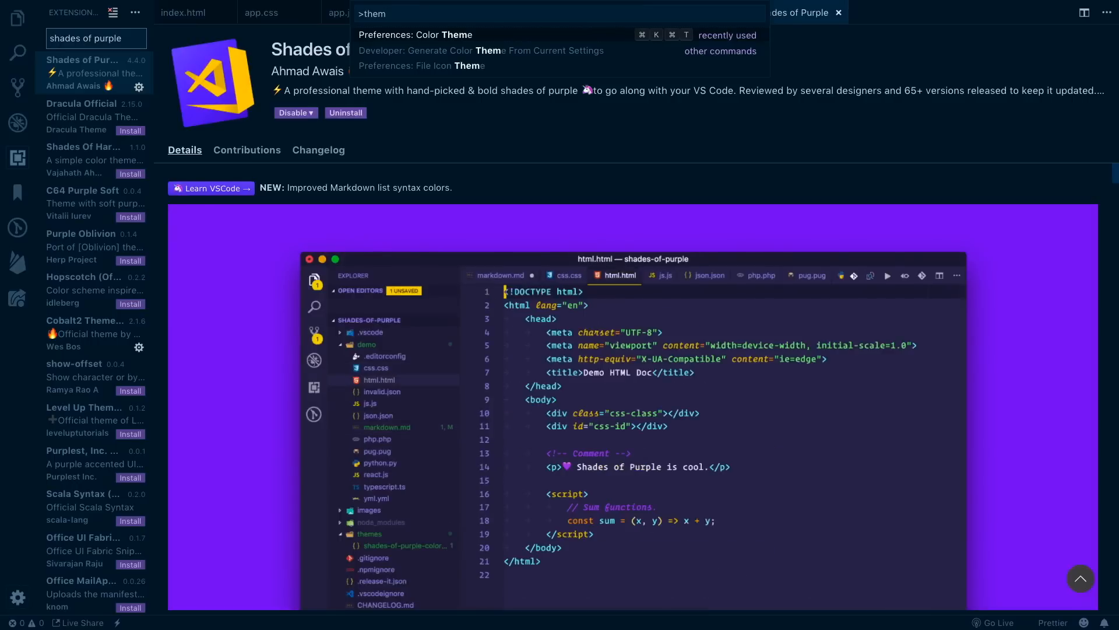
left_click(420, 35)
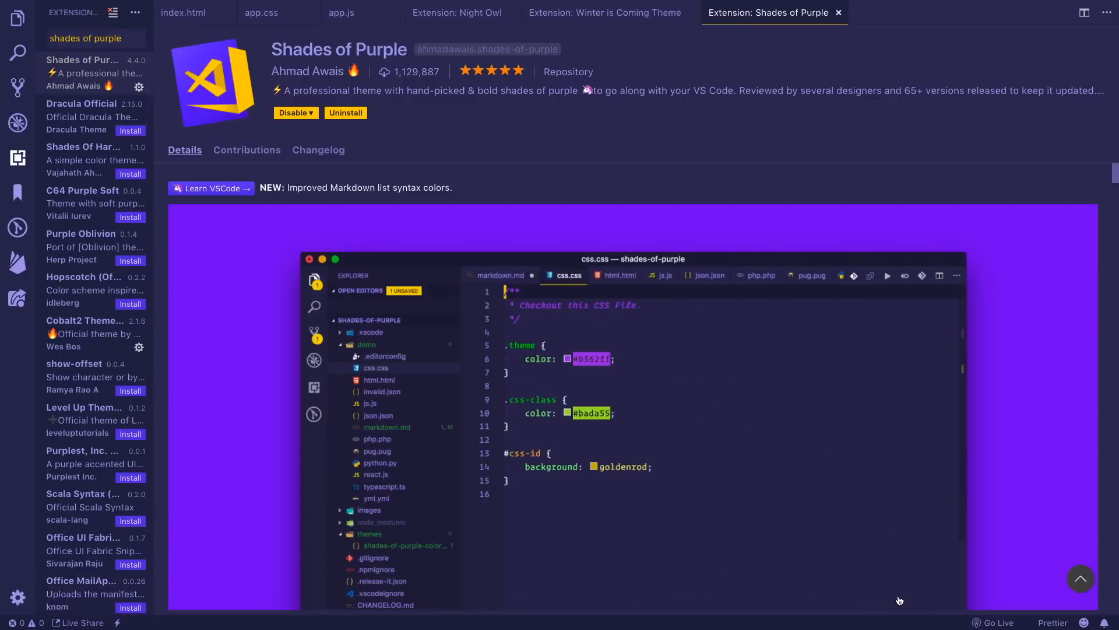
left_click(661, 275)
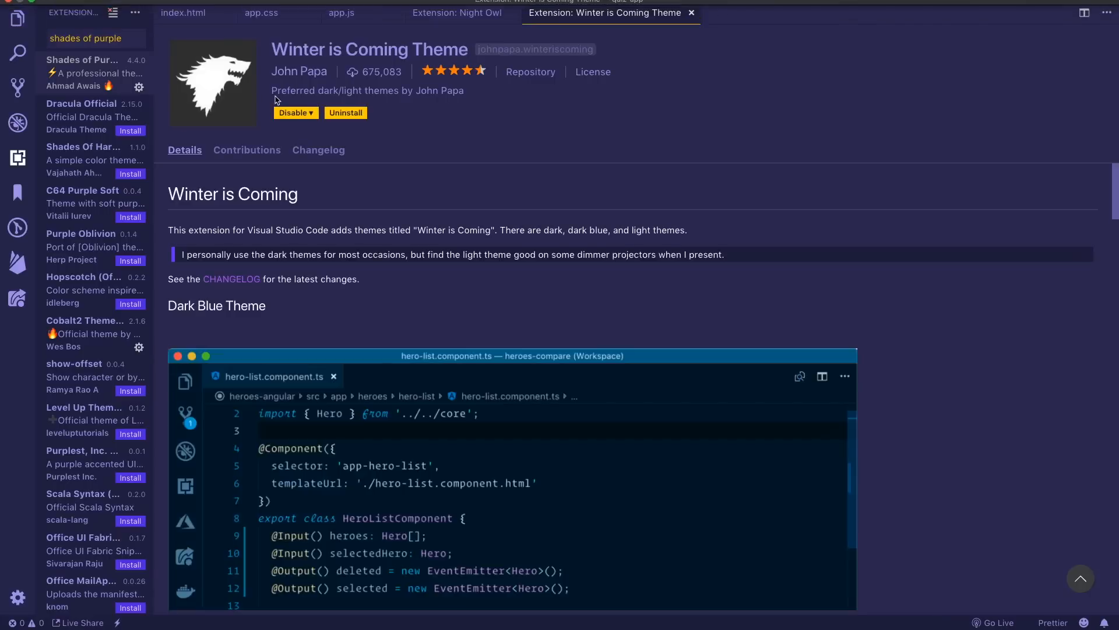
left_click(183, 13)
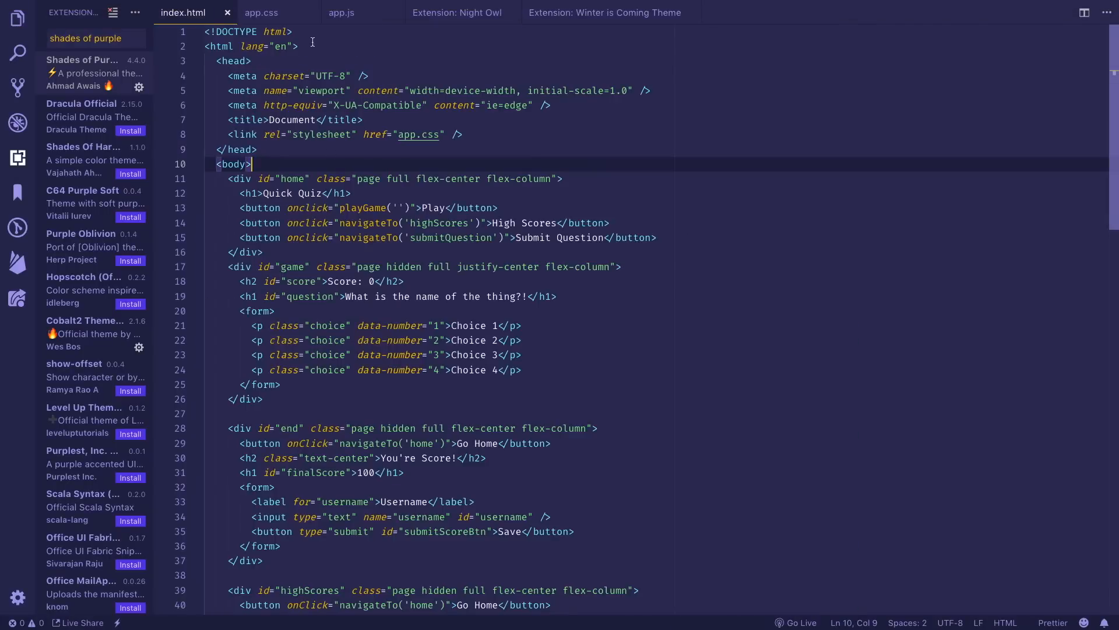
left_click(341, 12)
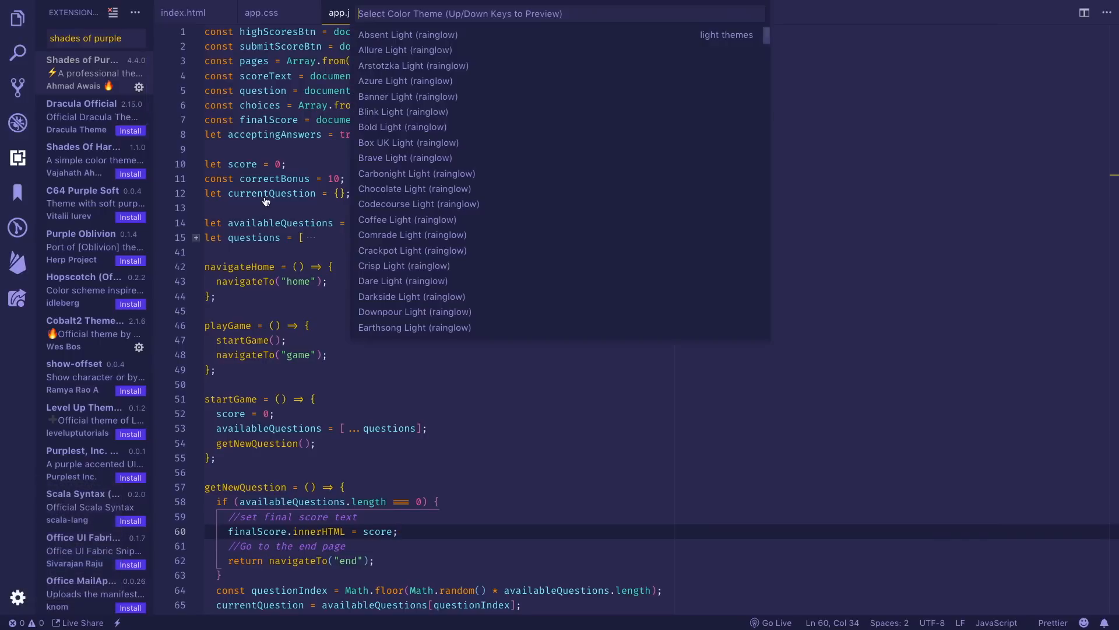
Step: Preview Rainglow variants, apply a dark one, and reopen the chooser filtered to 'raing'
type("rainglow")
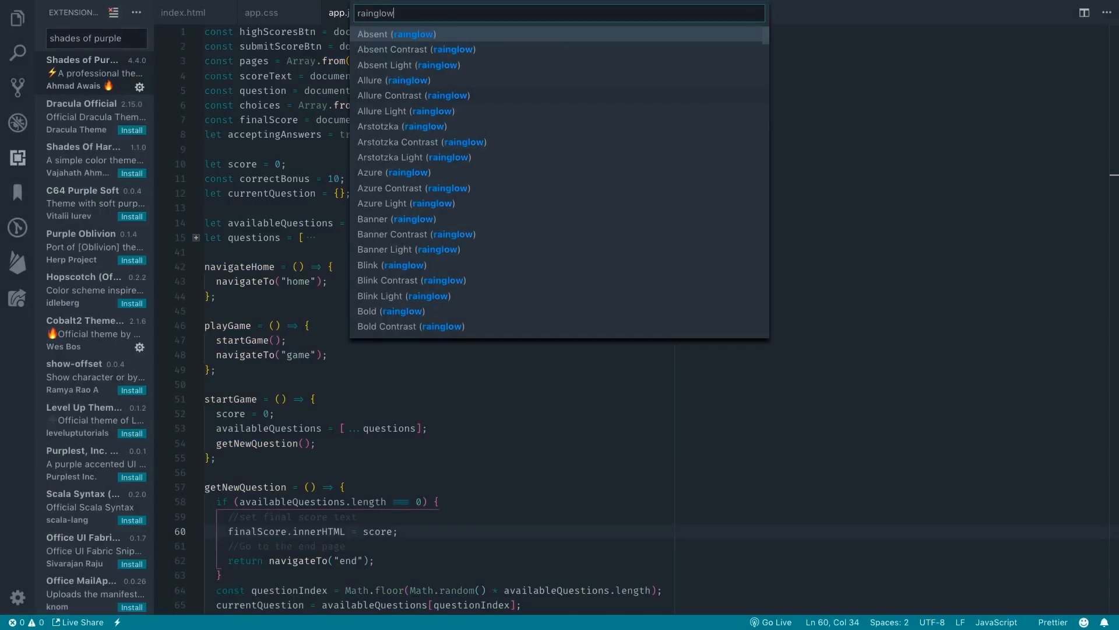
key("Escape")
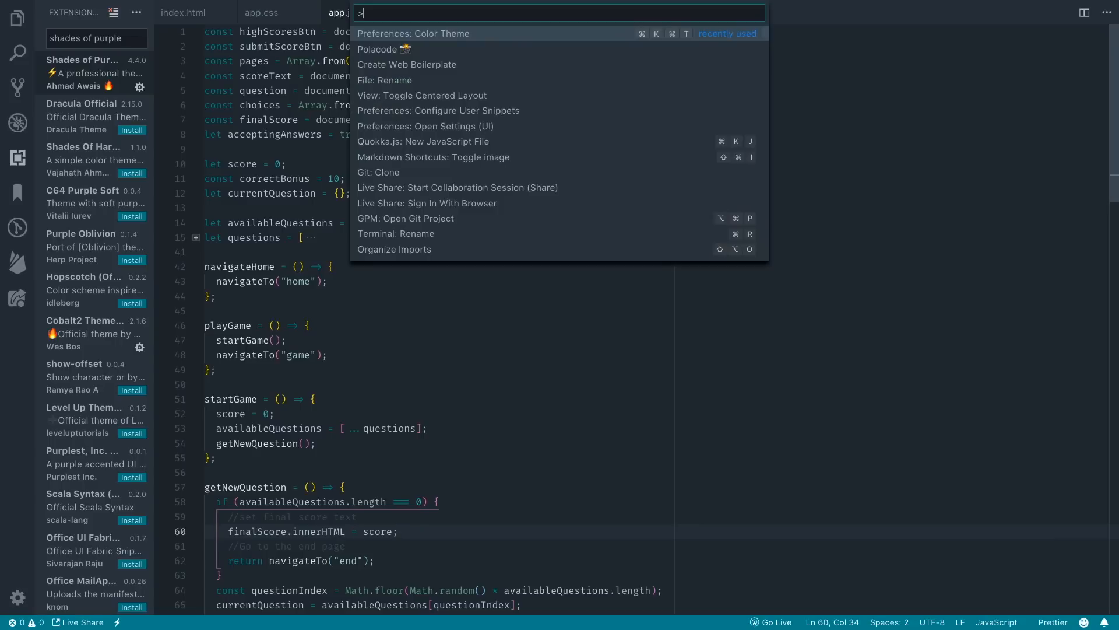
left_click(416, 34)
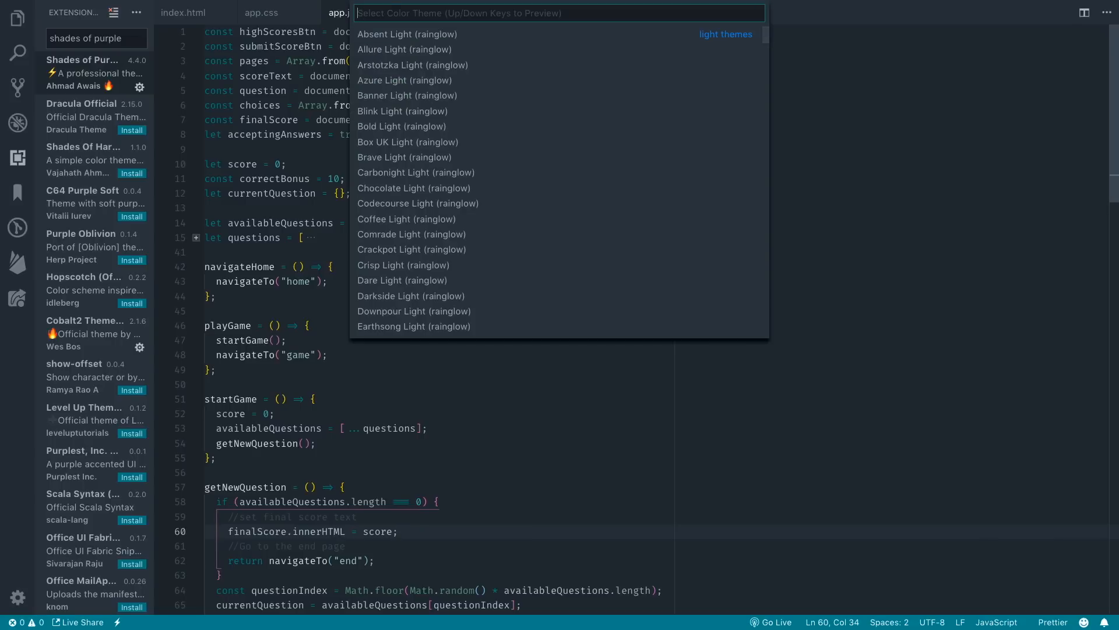
type("raing")
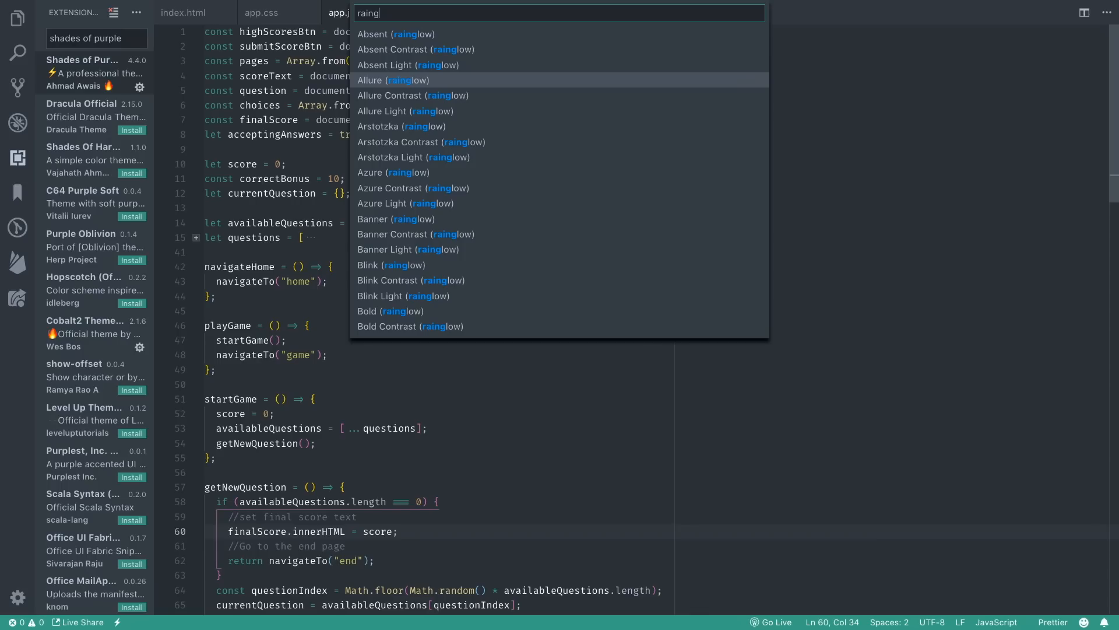
mouse_move(404, 111)
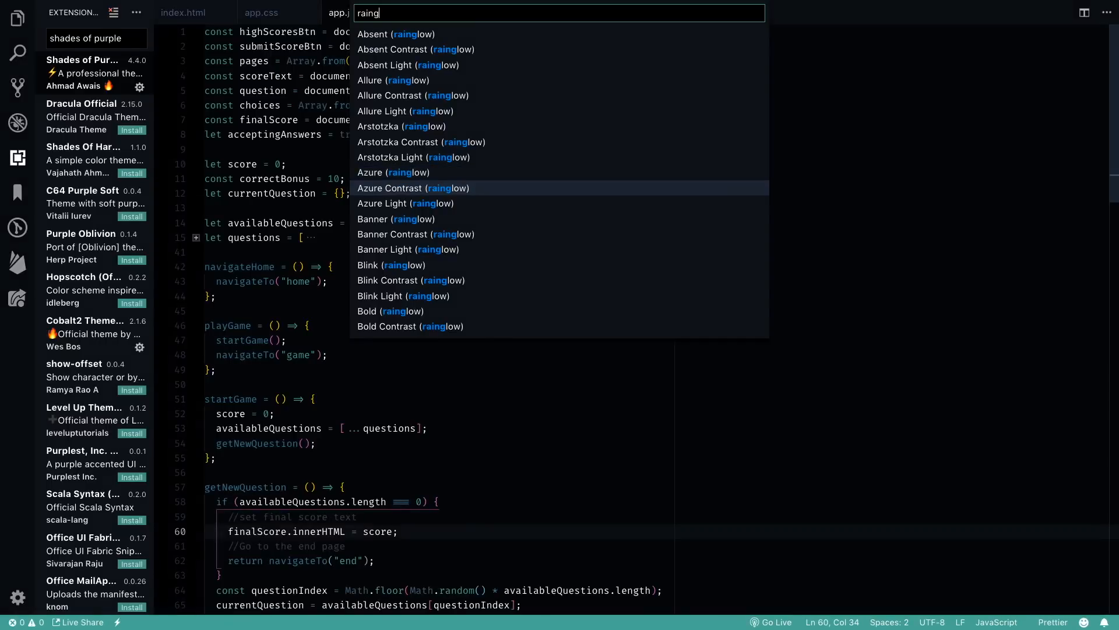
mouse_move(396, 219)
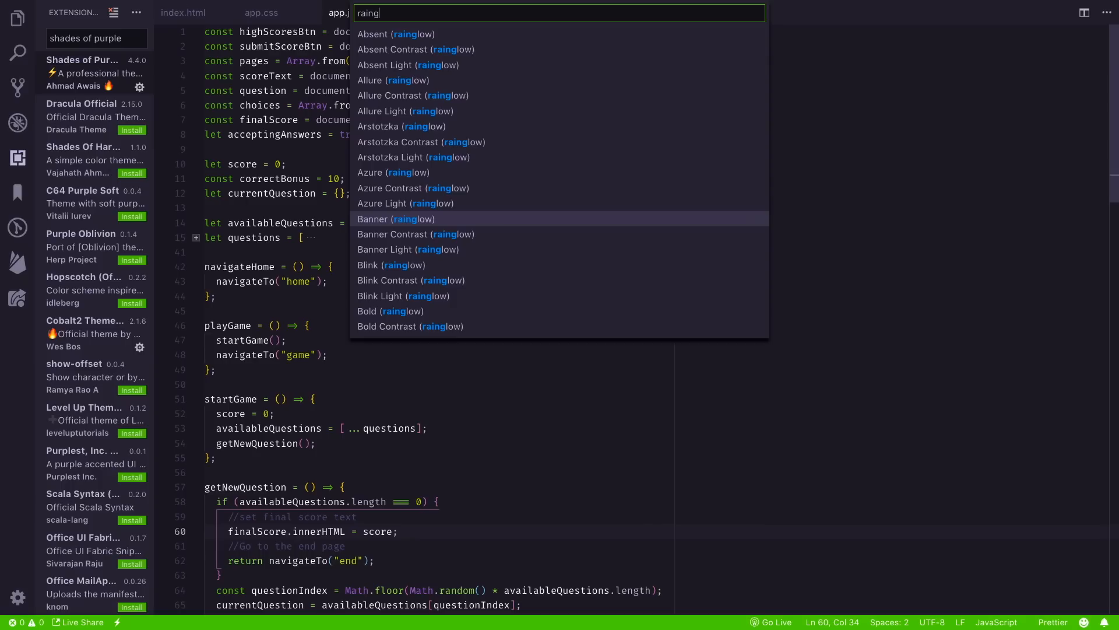
mouse_move(415, 234)
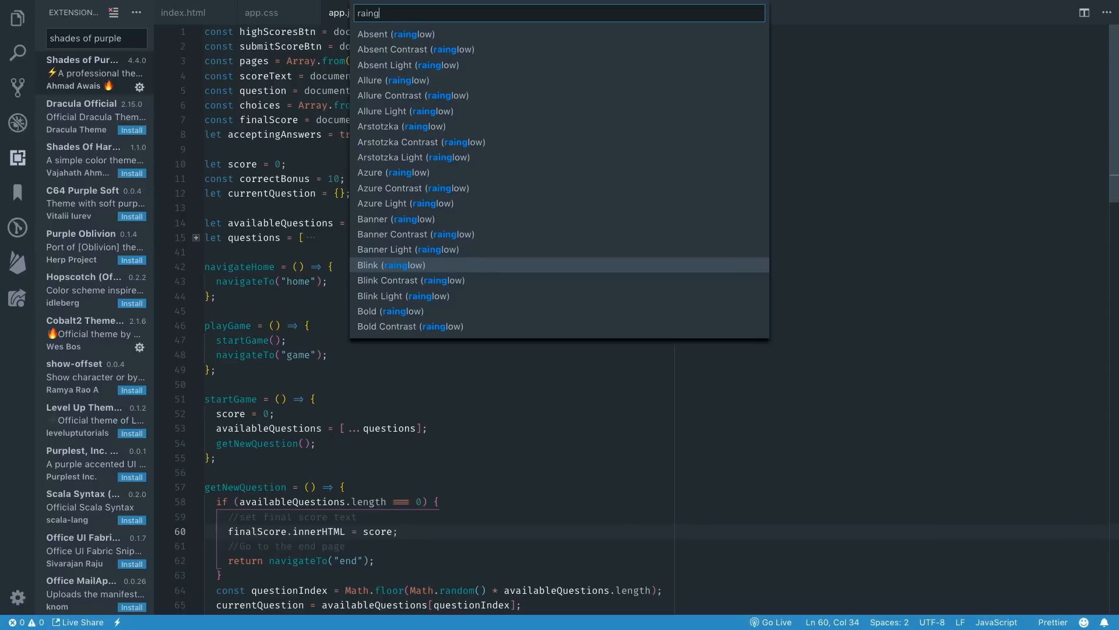
mouse_move(411, 280)
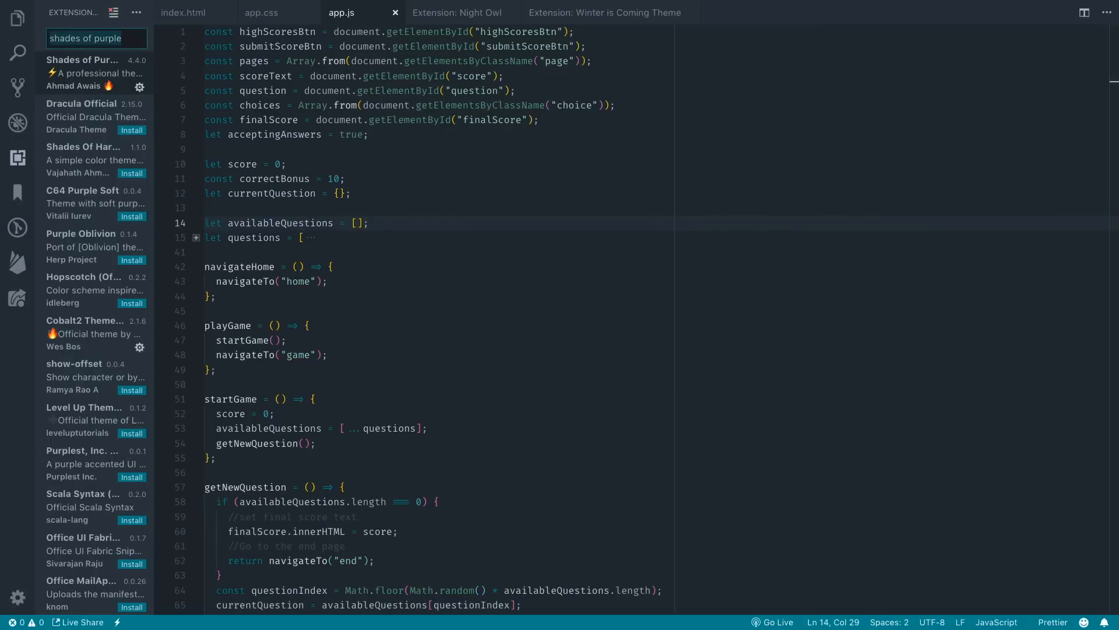
Step: Clear the 'noctisd' extension search and close the 'What's New in Bookmarks' tab
type("noctisd")
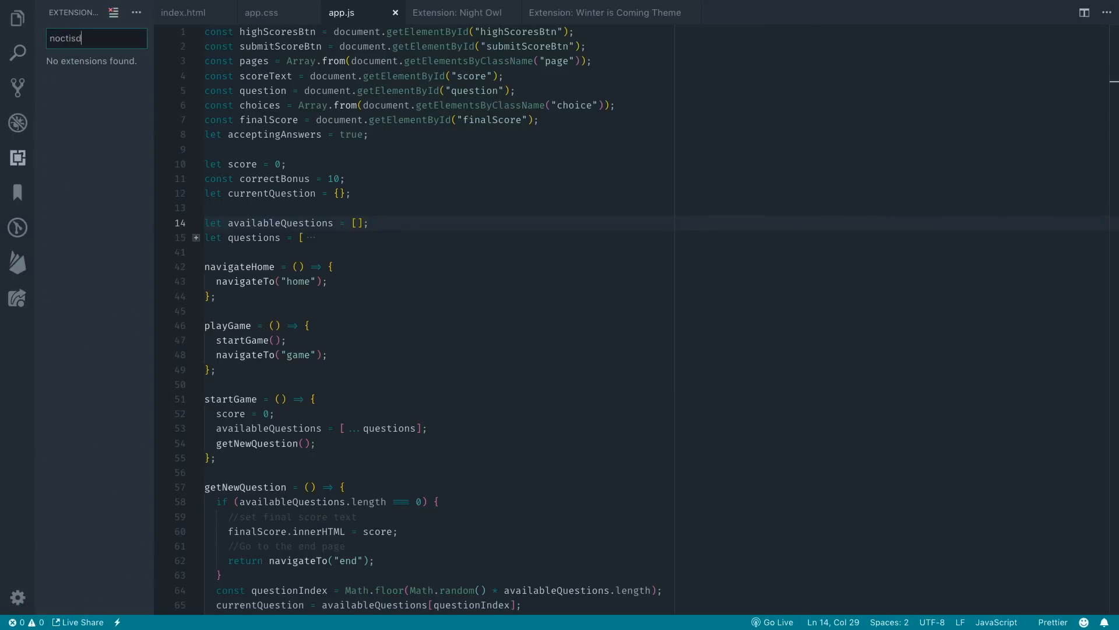
left_click(76, 73)
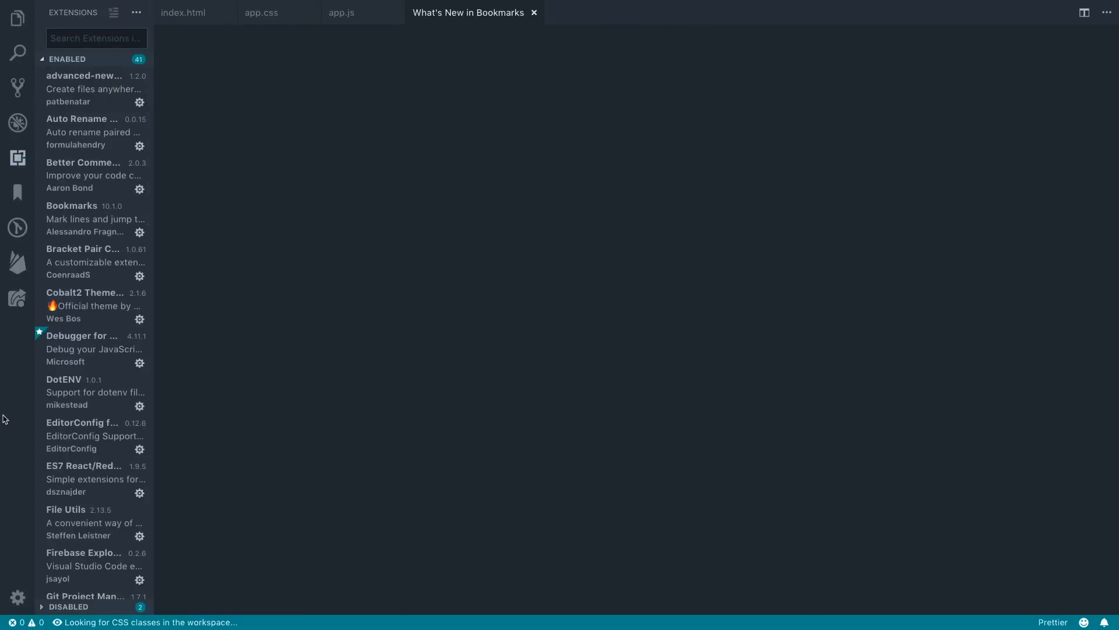
left_click(469, 12)
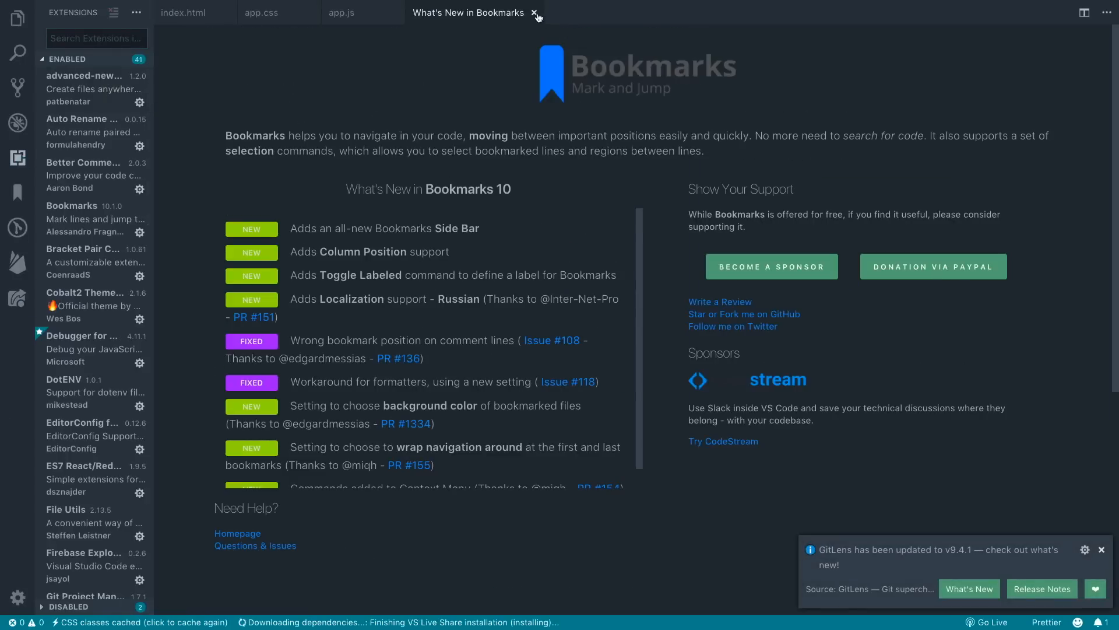
left_click(534, 13)
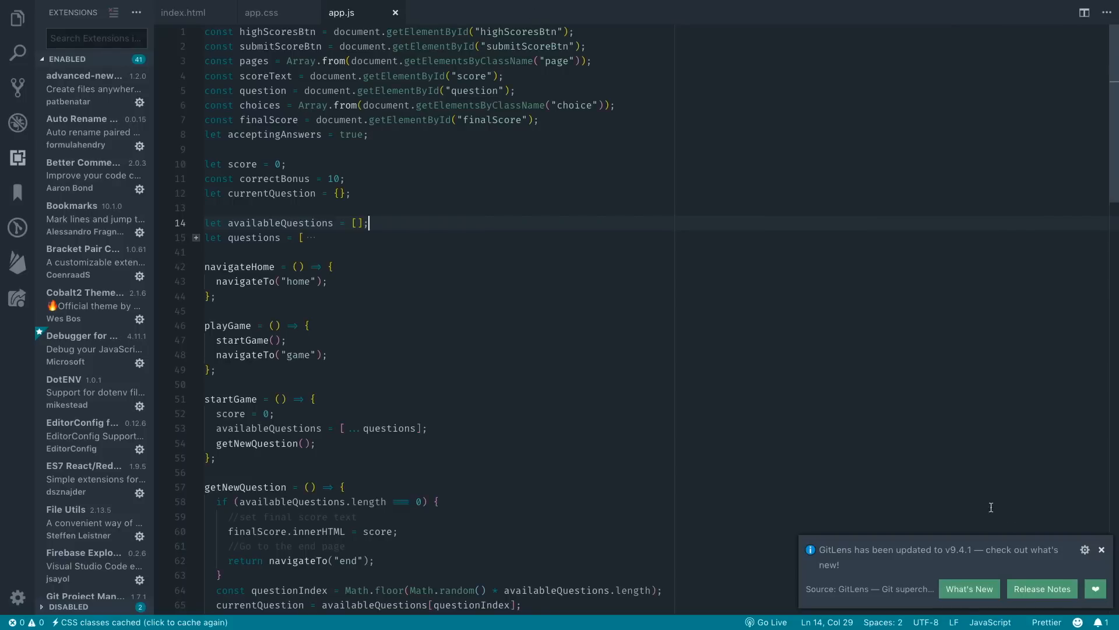
left_click(1102, 549)
type("noctis")
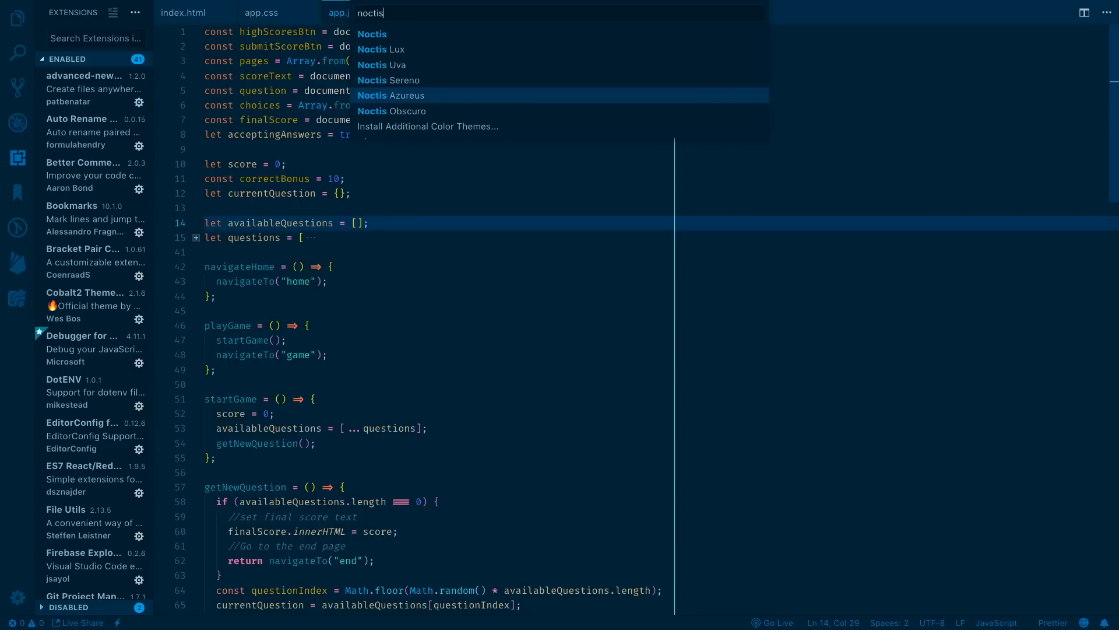
key("Down")
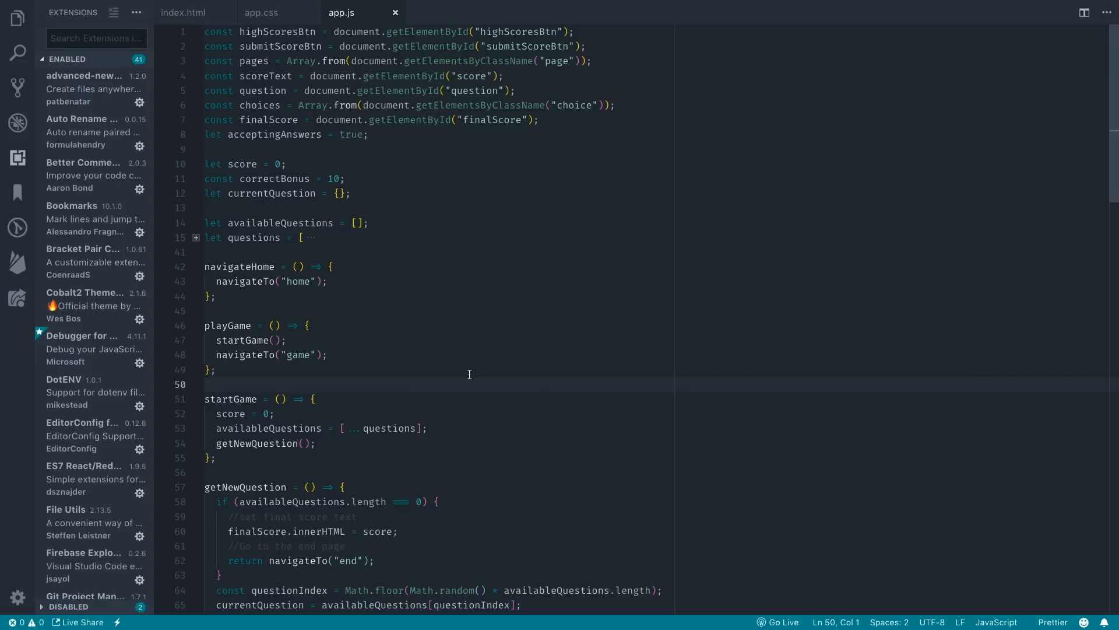
mouse_move(185, 302)
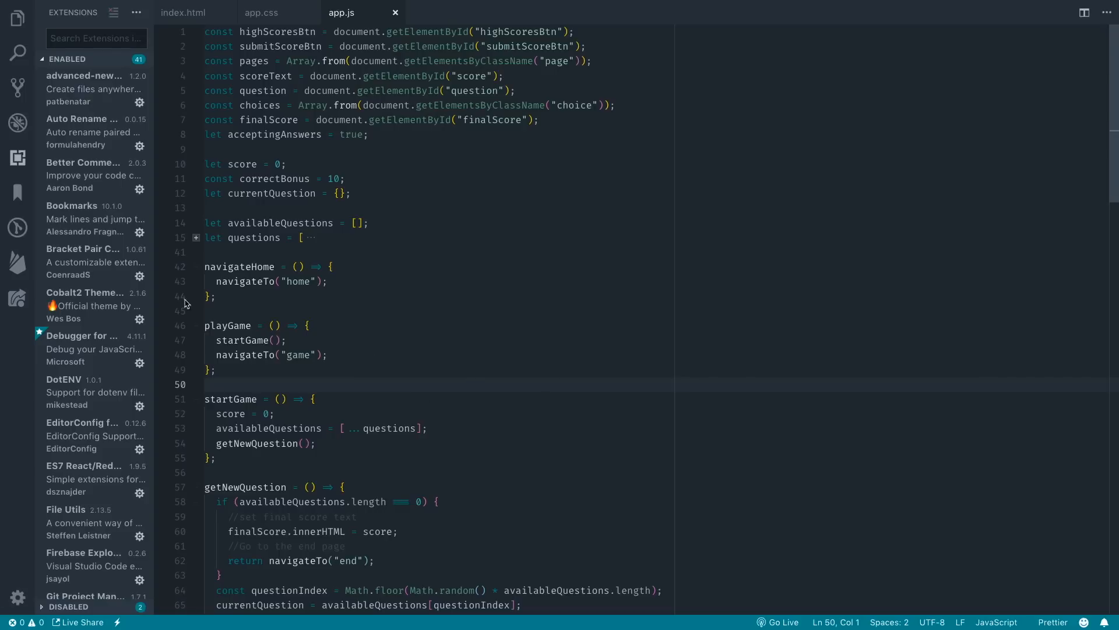
Step: Open the Cobalt2 Theme extension details and apply Cobalt2 from the theme chooser filtered by 'coba'
left_click(85, 292)
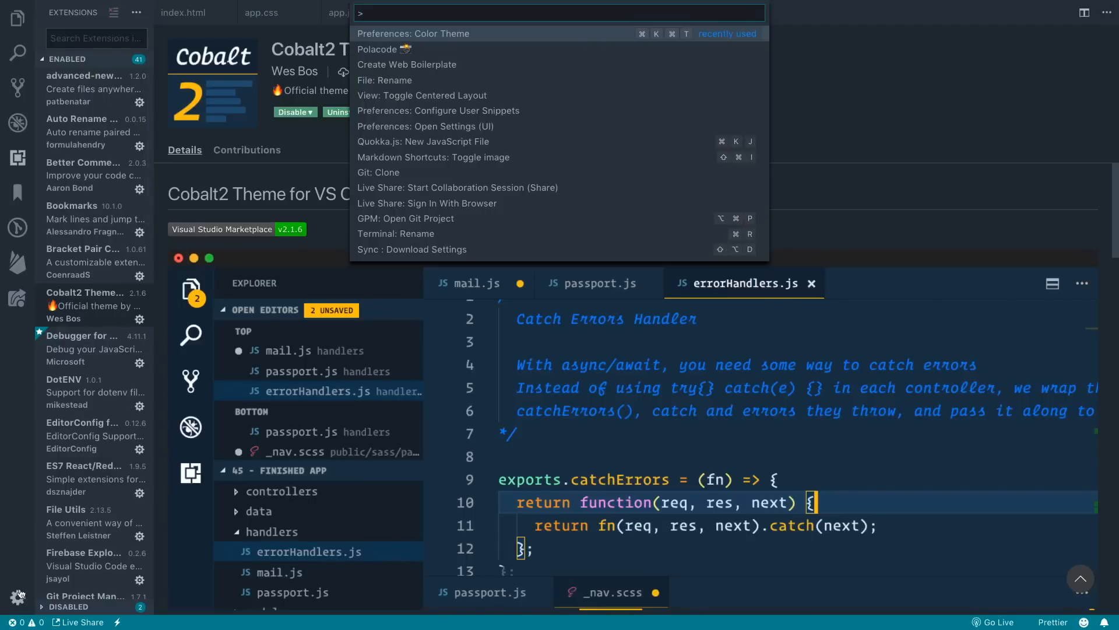
type("coba")
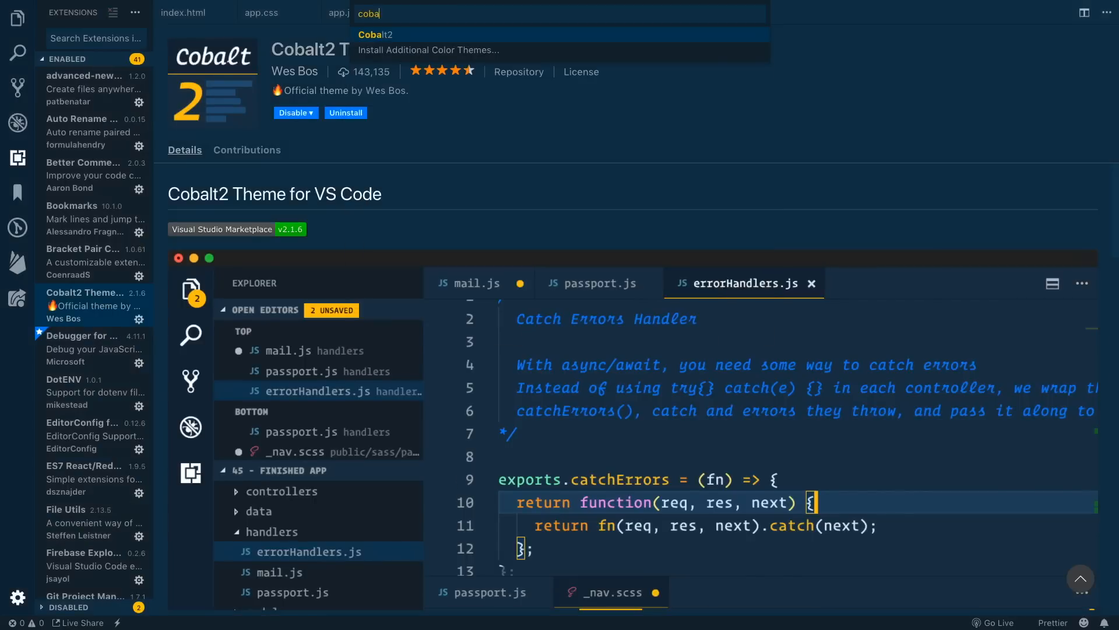
left_click(373, 34)
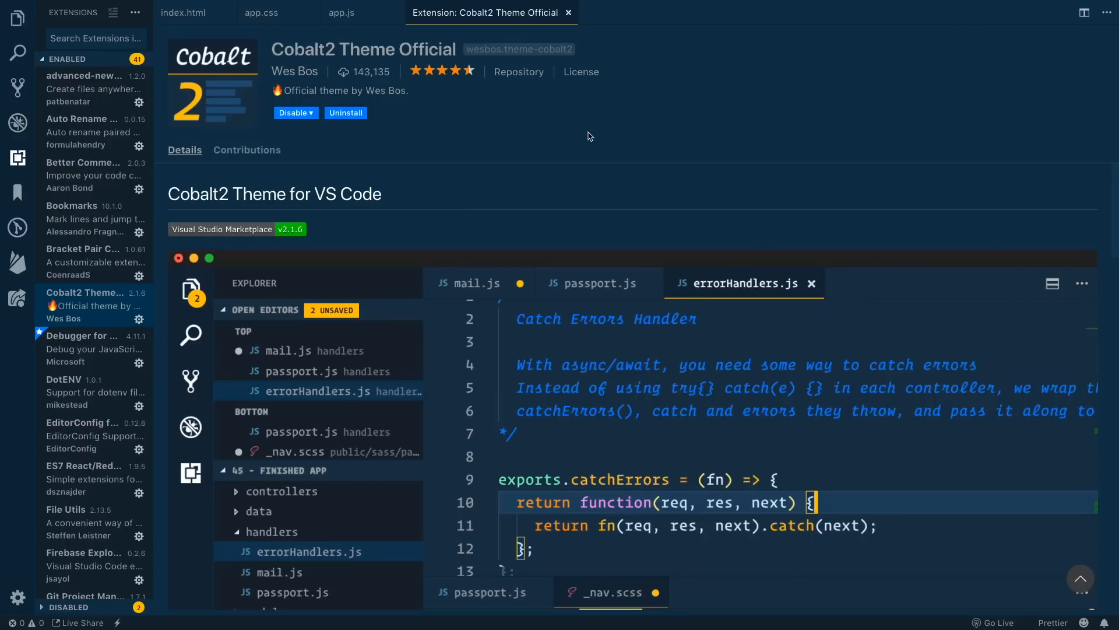
left_click(93, 37)
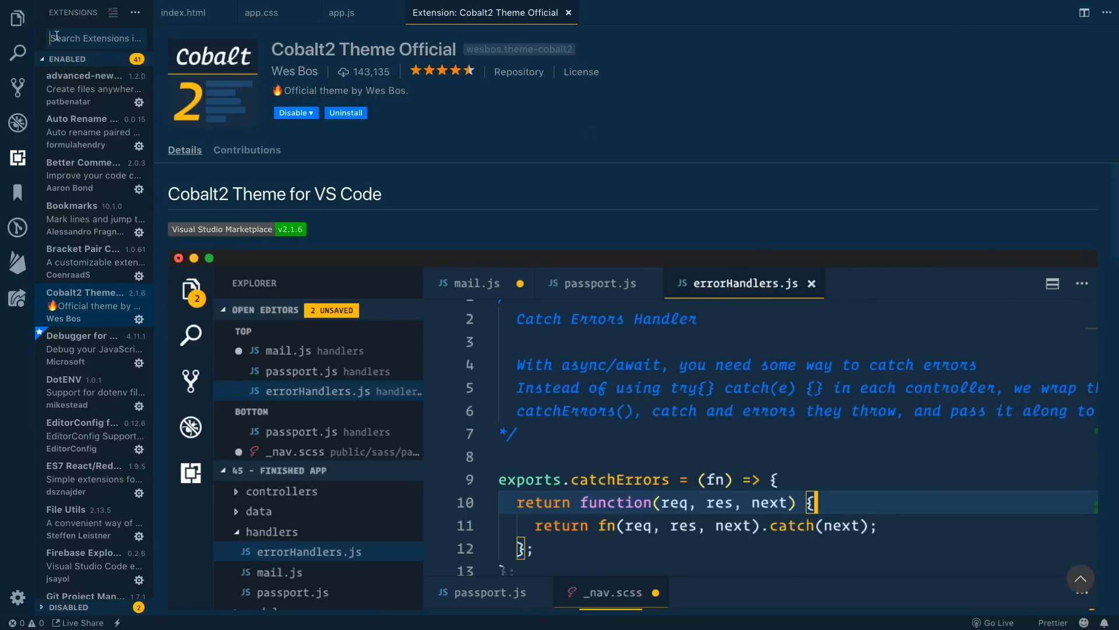